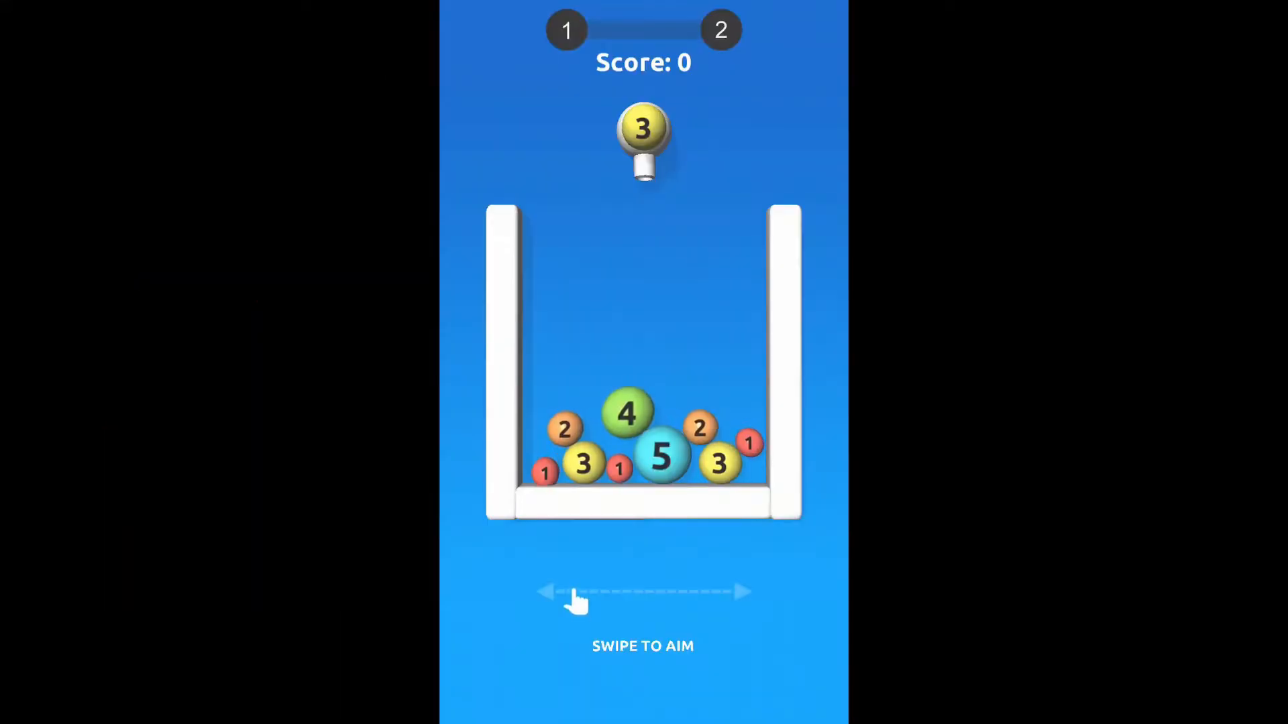
# - Return to the iPhone home screen, leaving the Shoot Master! app visible among the icons
pyautogui.press('home')
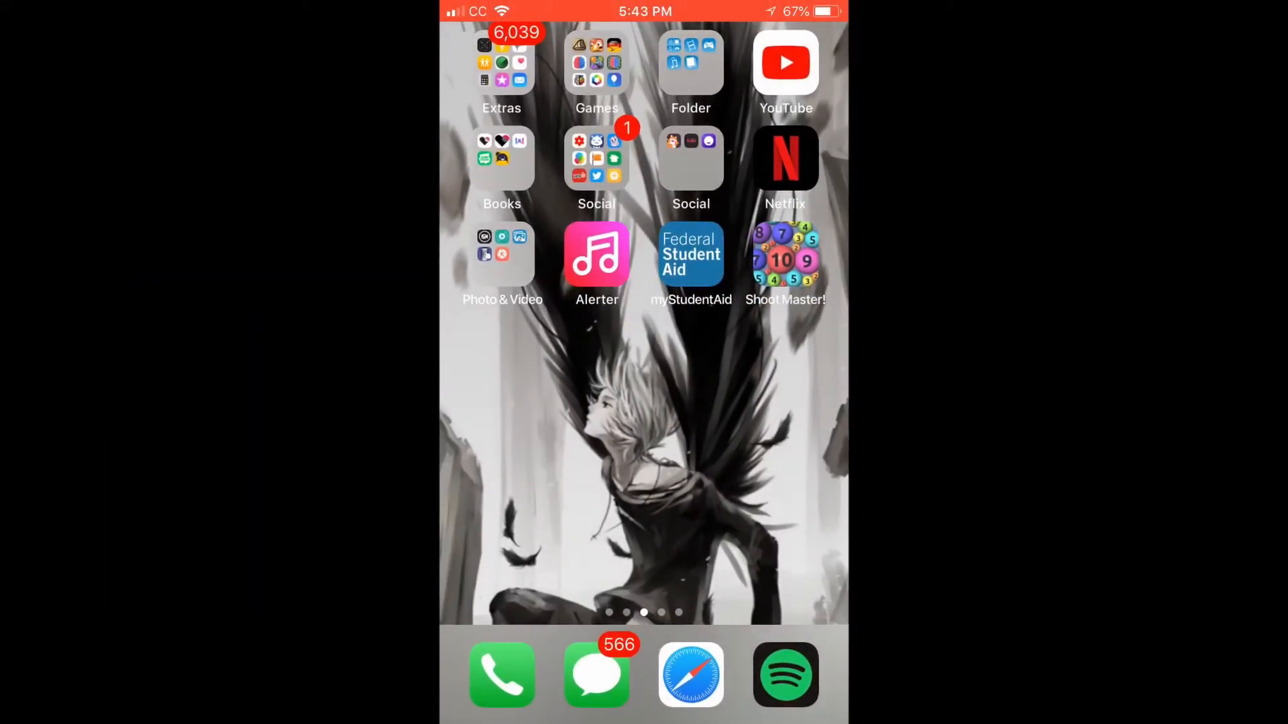
# - Launch Shoot Master! and shoot 3, 2, 4, 1 and 3 balls onto matches, reaching a 7 ball and score 115
pyautogui.click(783, 254)
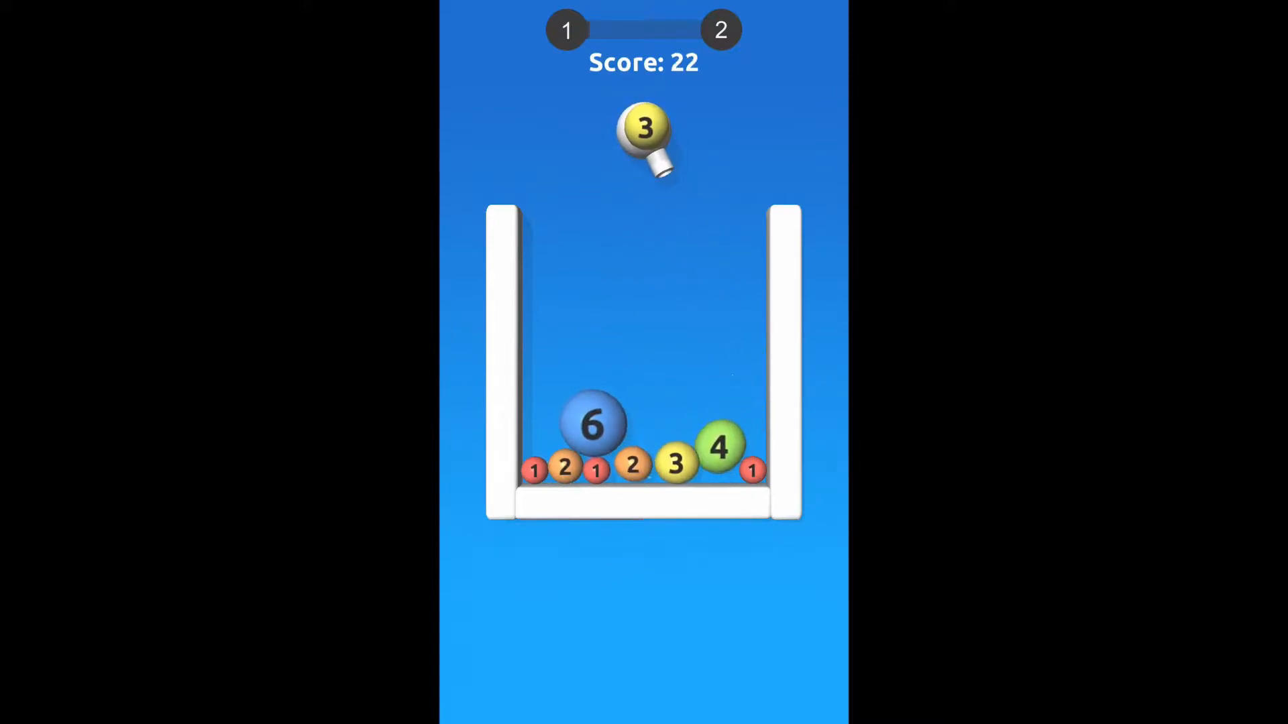
pyautogui.click(642, 135)
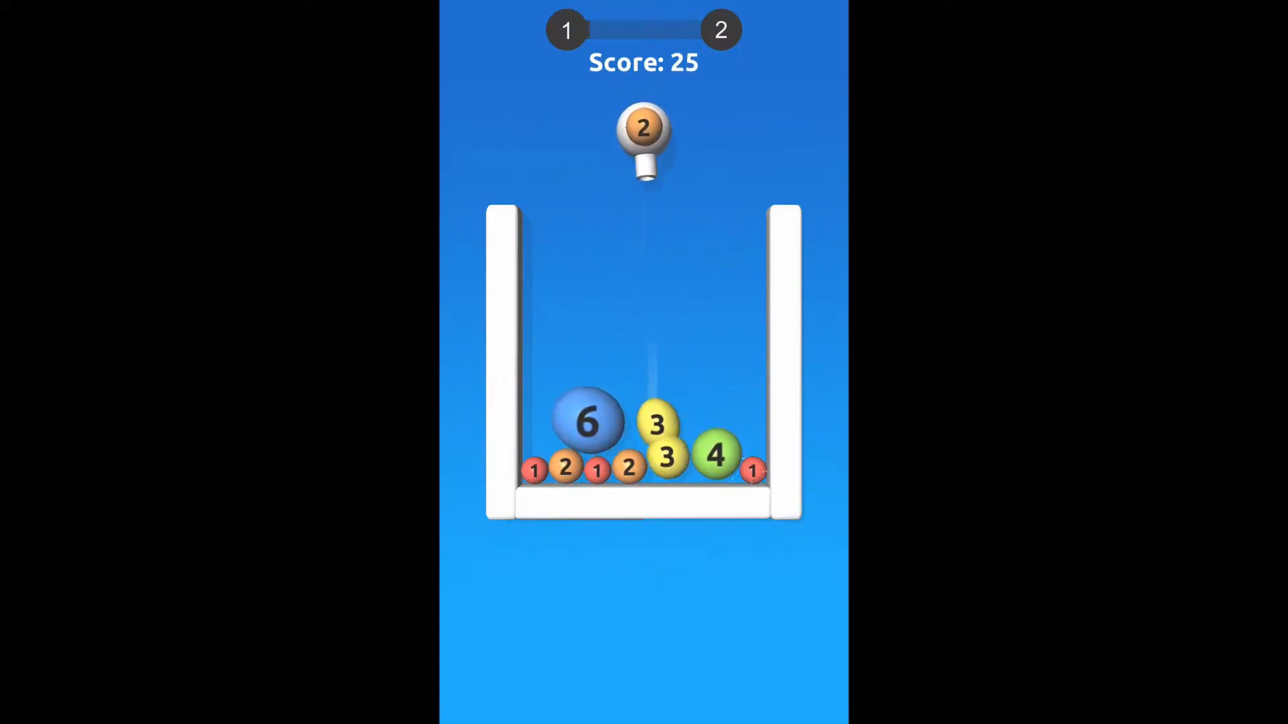
pyautogui.click(642, 132)
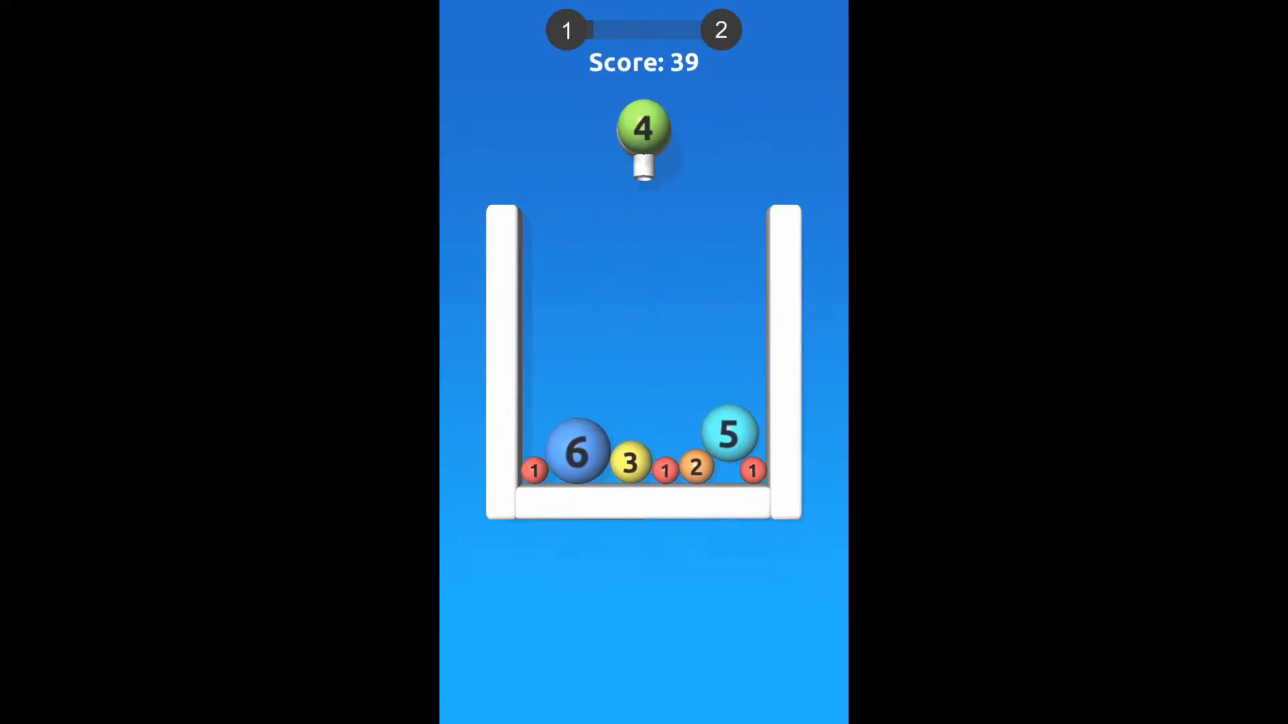
pyautogui.click(642, 131)
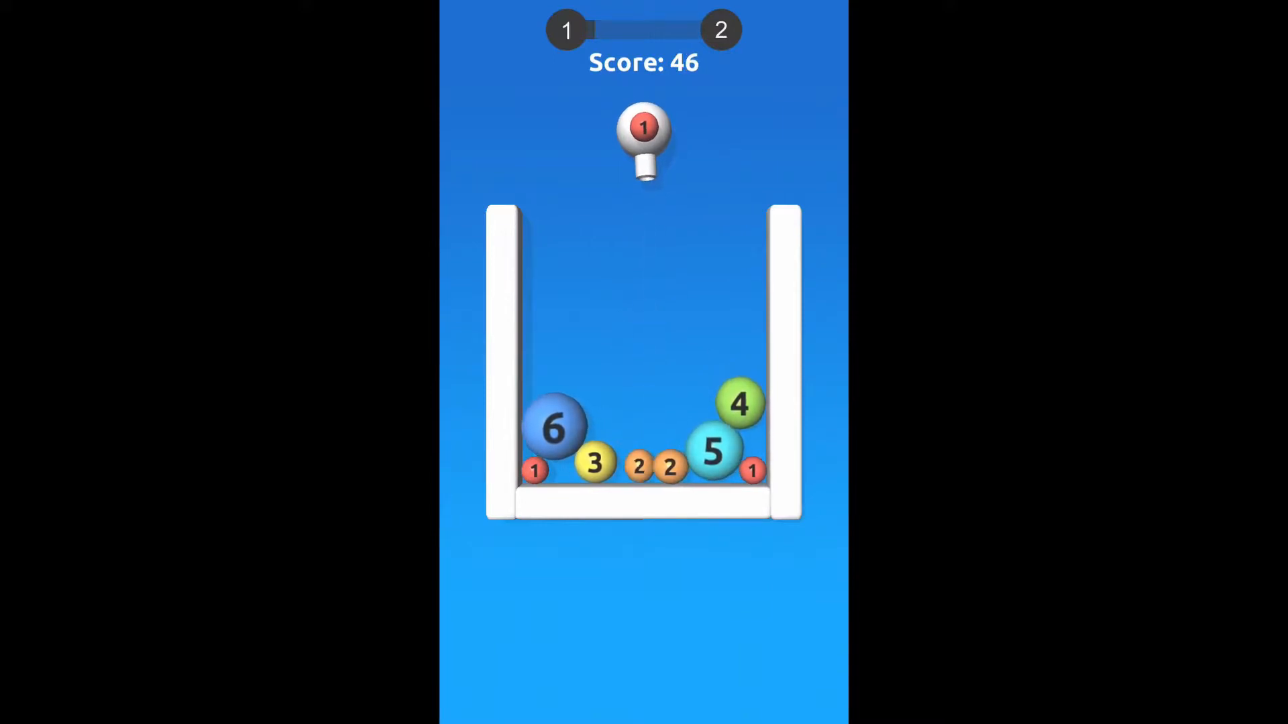
pyautogui.click(644, 135)
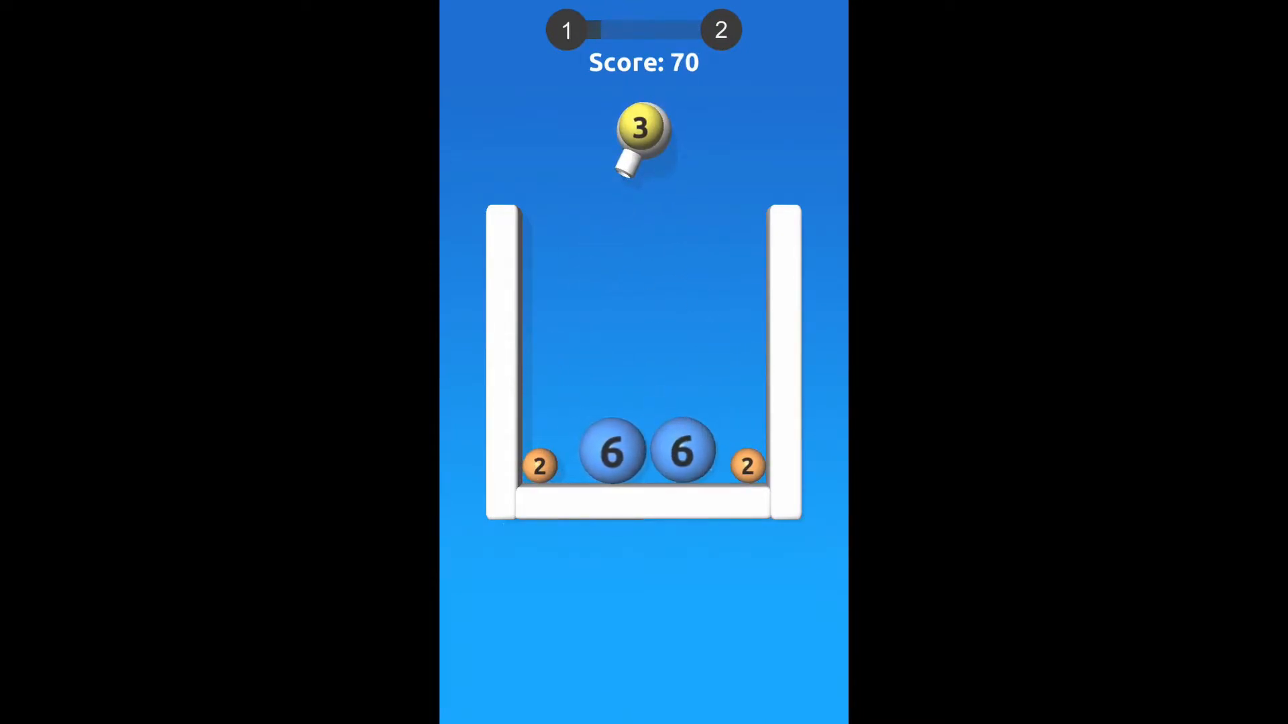
pyautogui.click(643, 136)
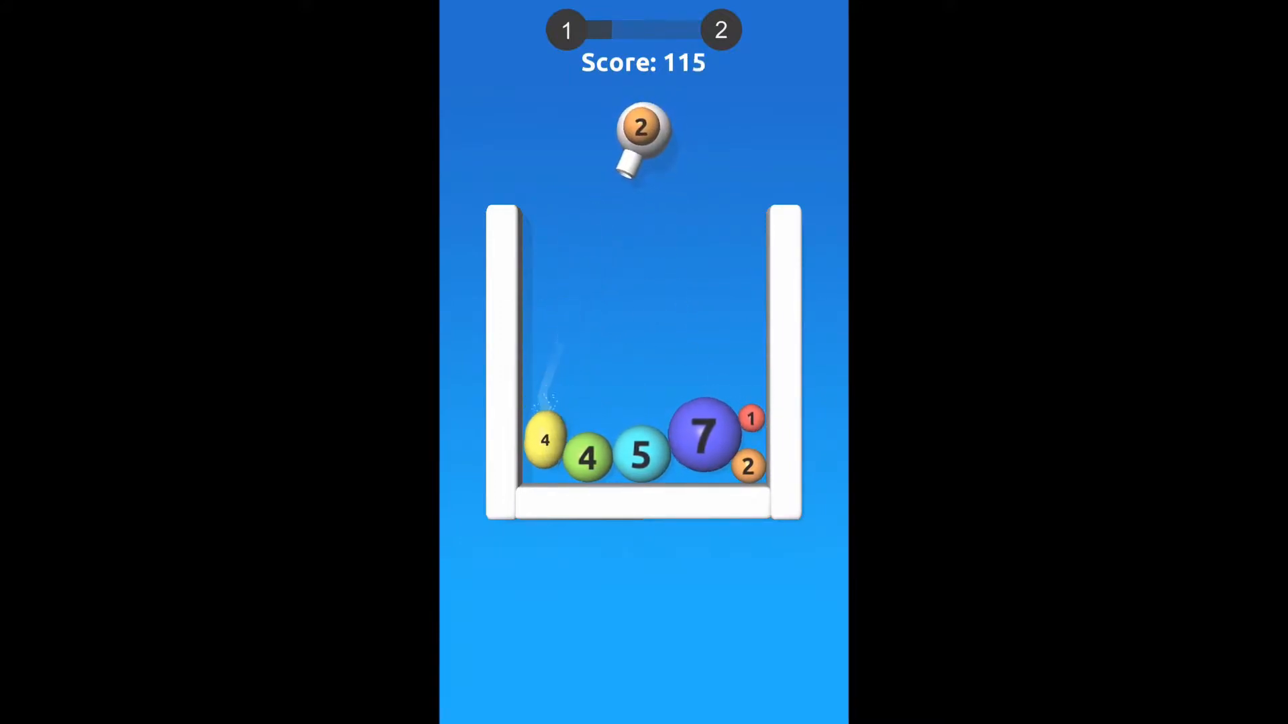
# - Shoot 2, 4, 1, 1, 3 and 1 balls into the box so merges leave 7, 6, 6, 5 and score 243
pyautogui.click(642, 131)
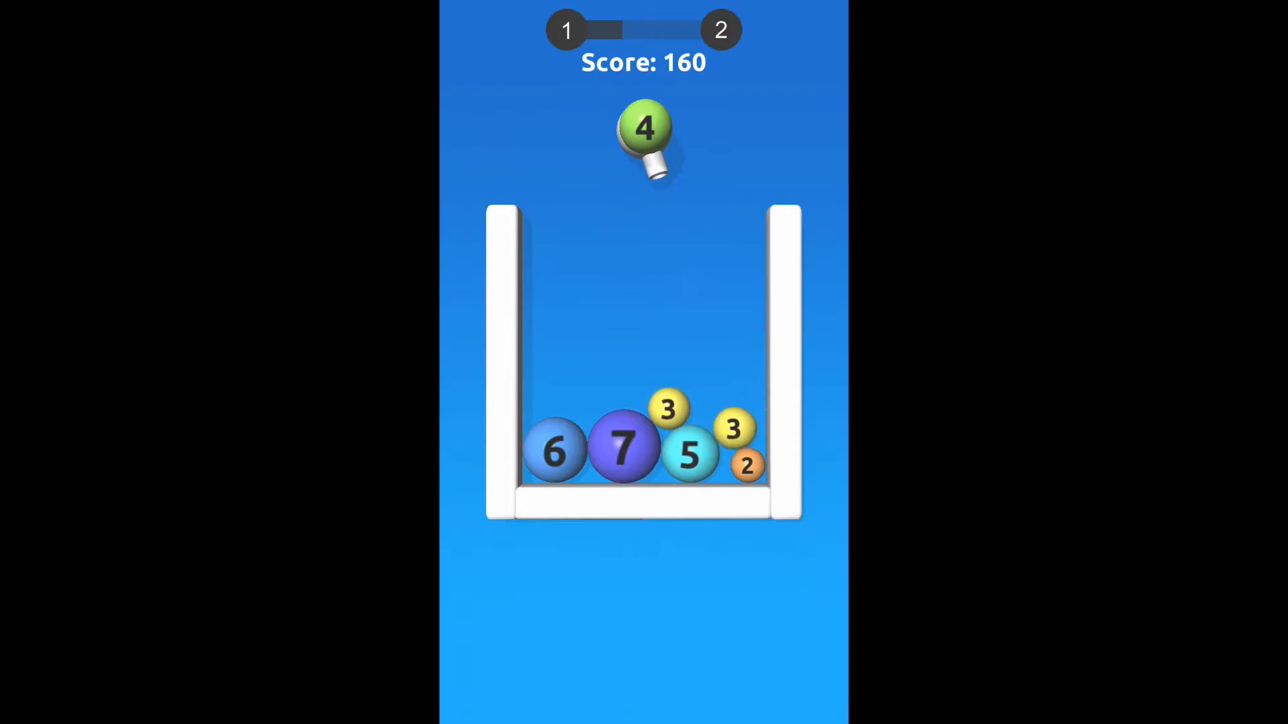
pyautogui.click(643, 132)
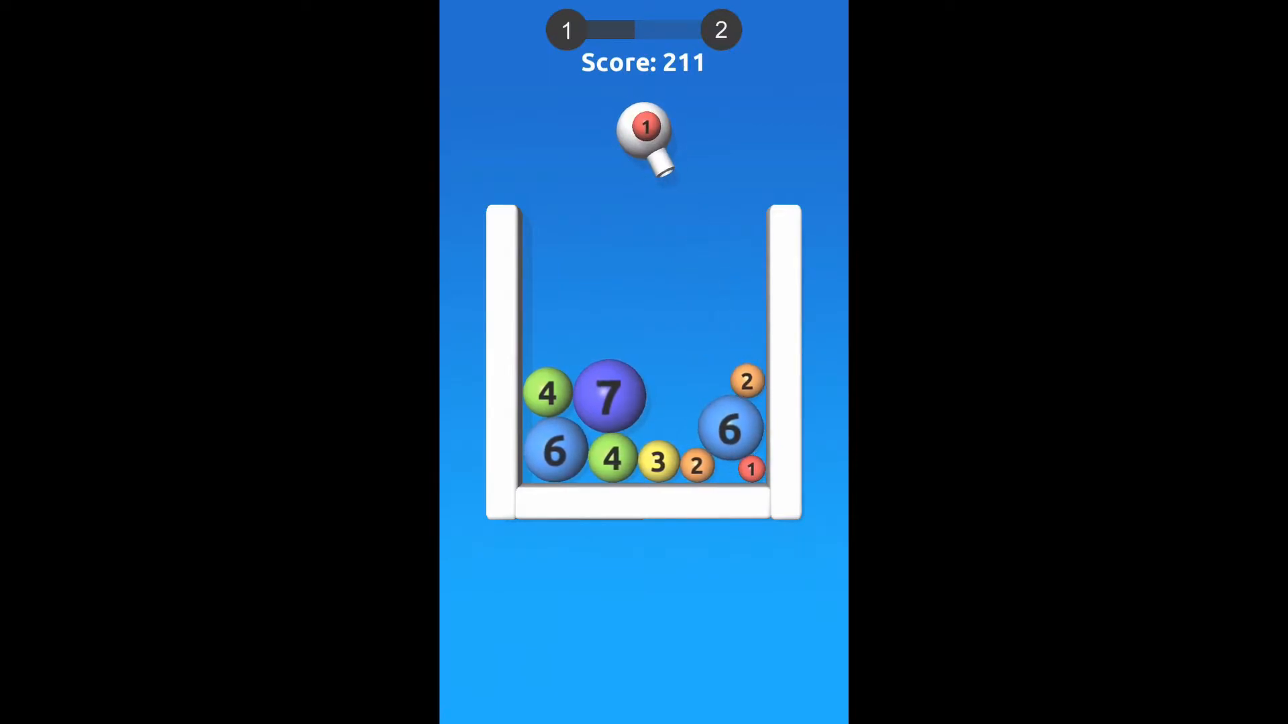
pyautogui.click(643, 132)
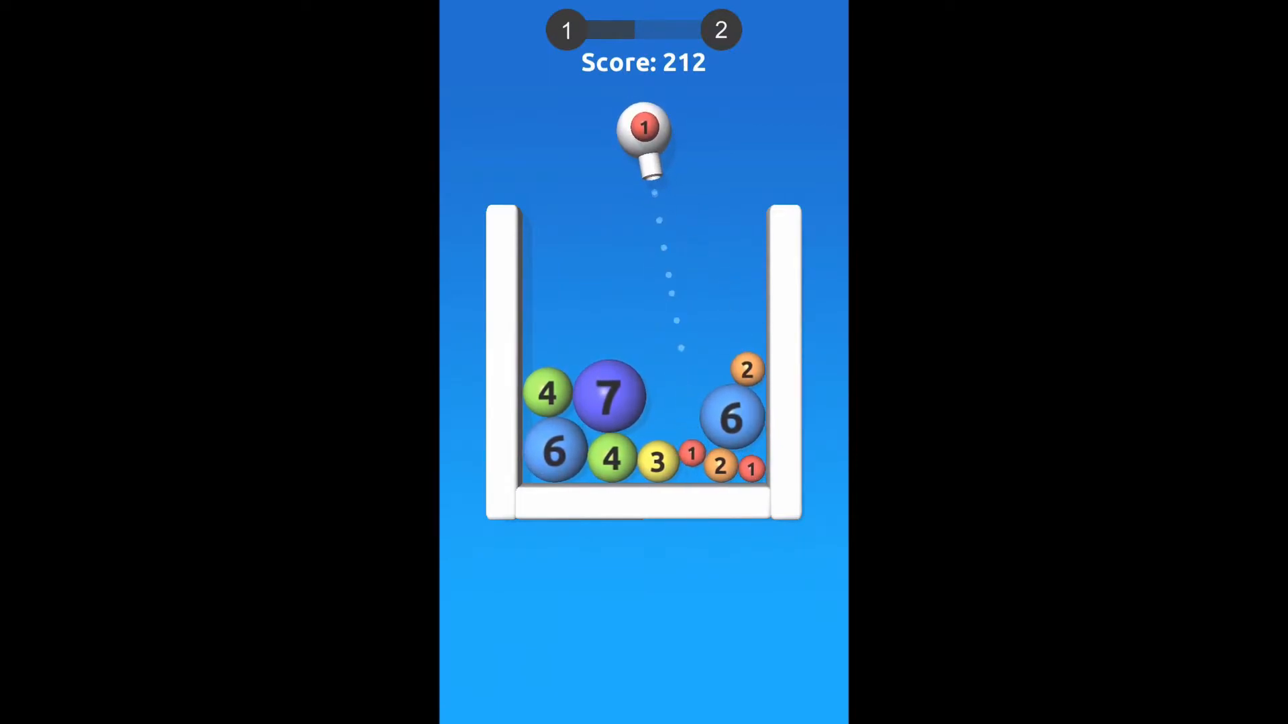
pyautogui.click(644, 129)
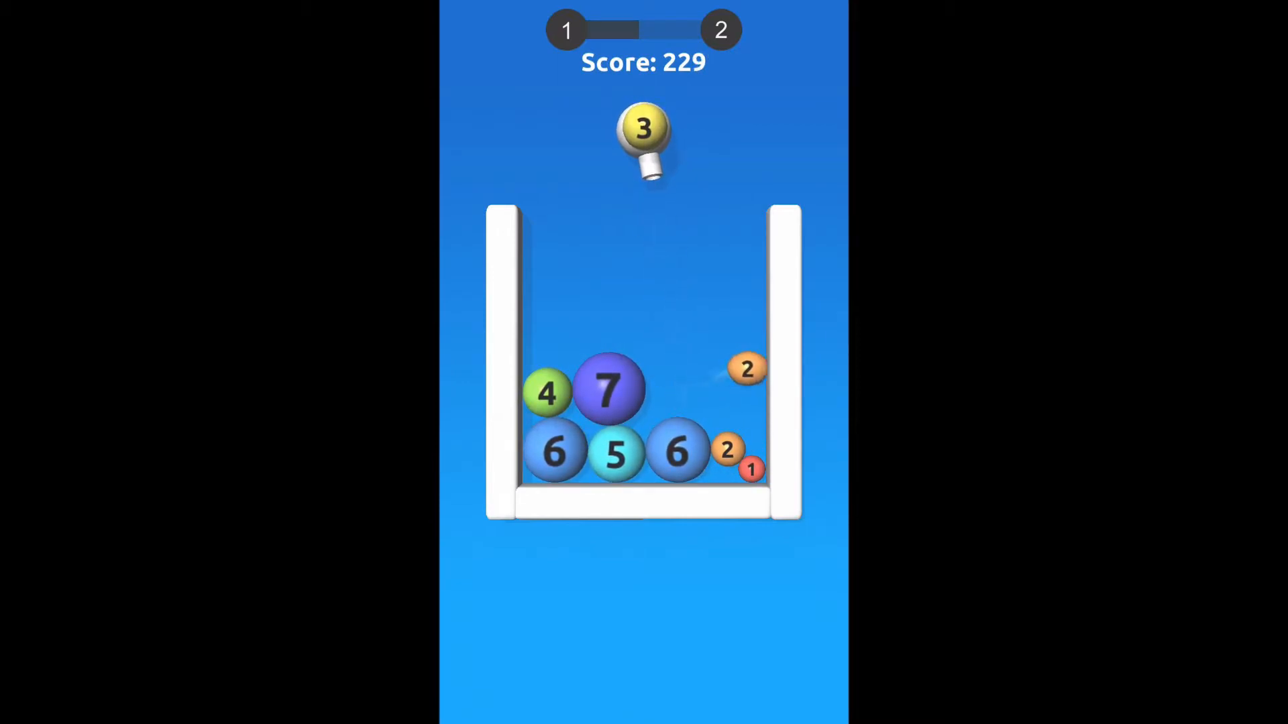
pyautogui.click(643, 131)
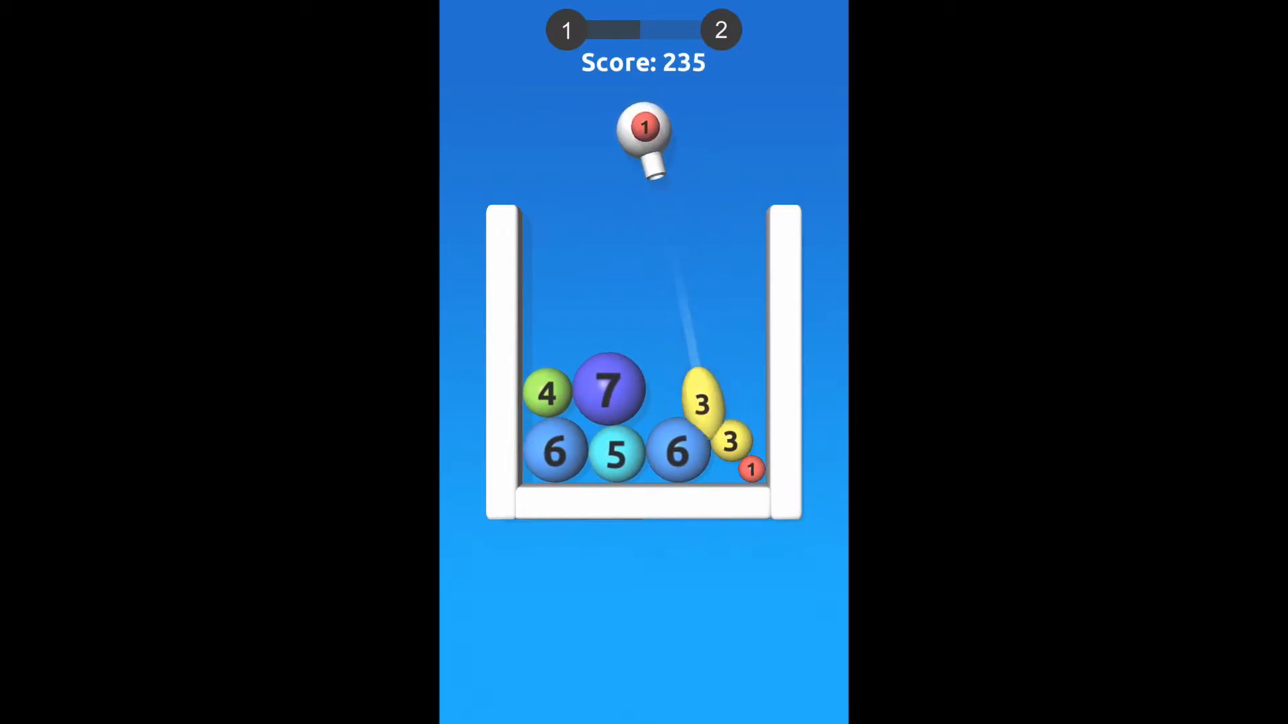
pyautogui.click(644, 132)
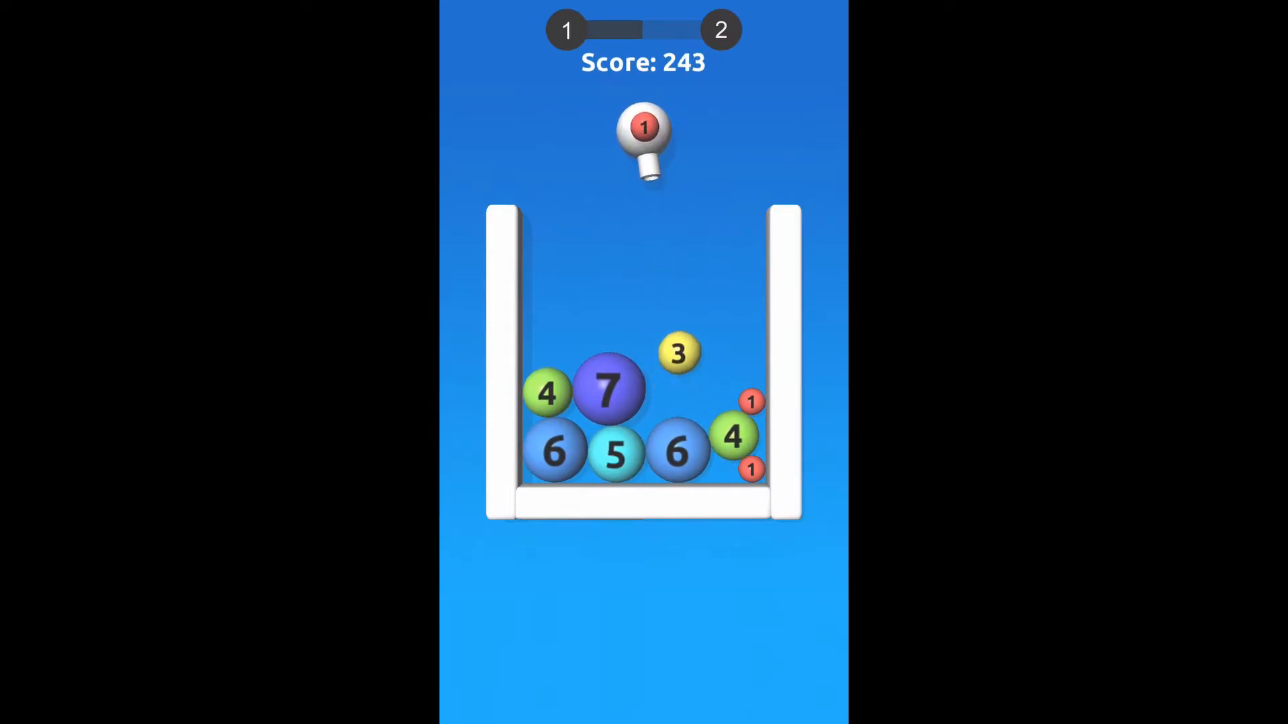
# - Fire 1s and a 2, then four 4 balls onto matching 4s, forming an 8 ball at score 401
pyautogui.click(642, 140)
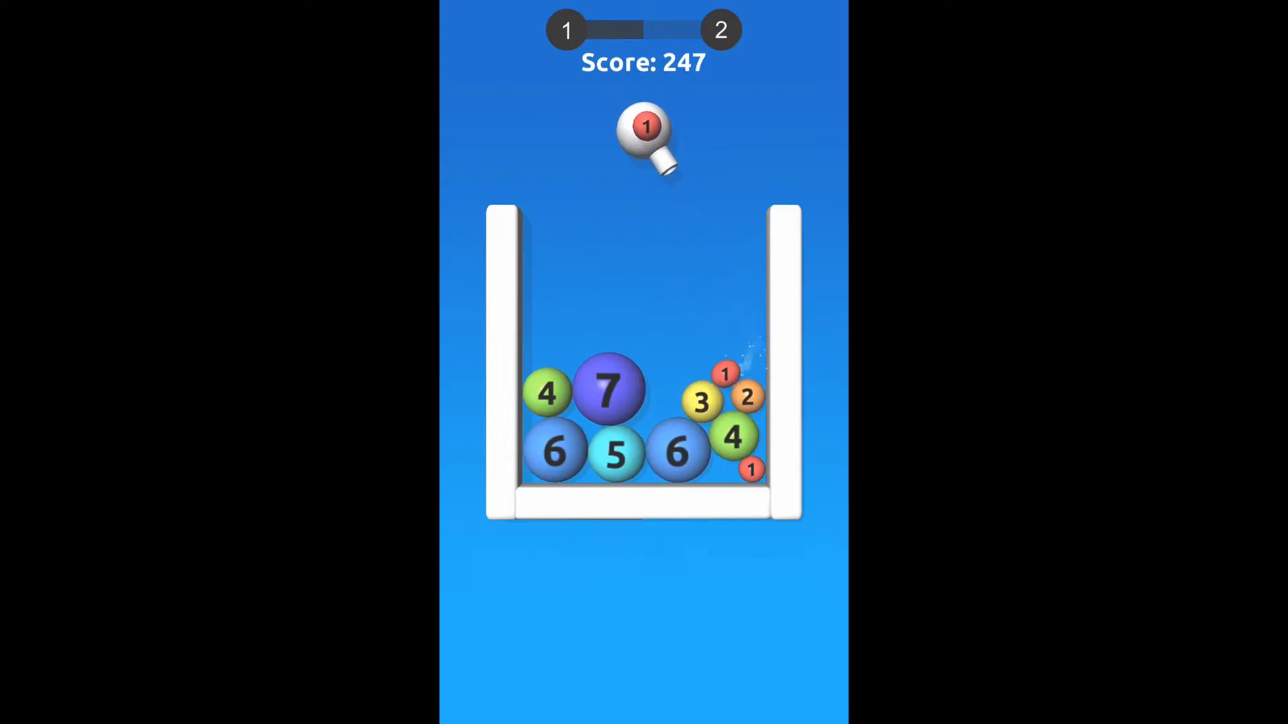
pyautogui.click(644, 139)
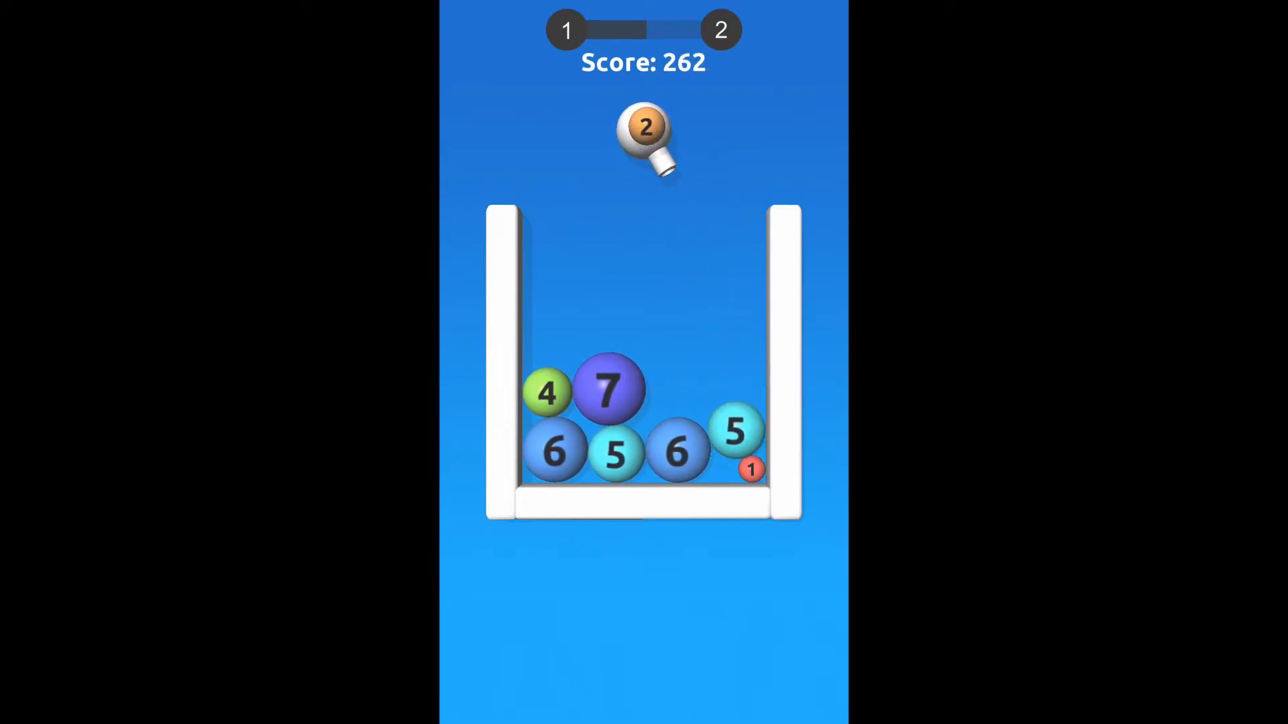
pyautogui.click(642, 135)
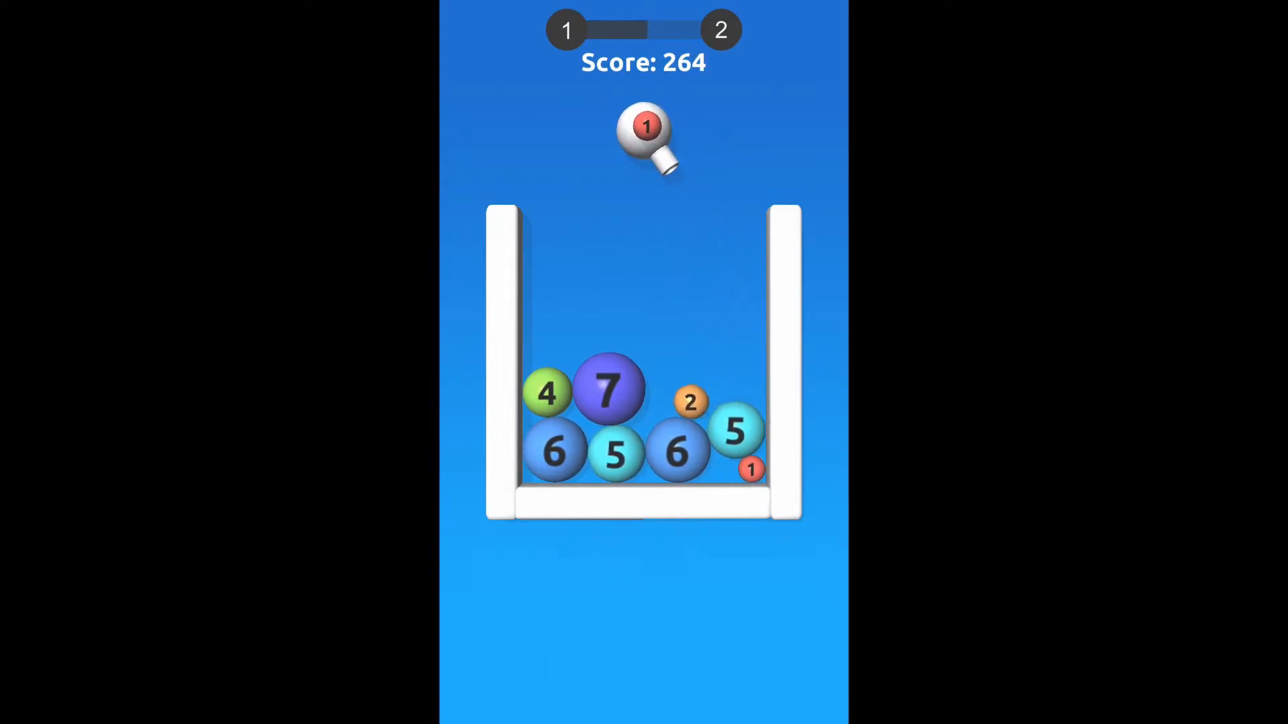
pyautogui.click(643, 136)
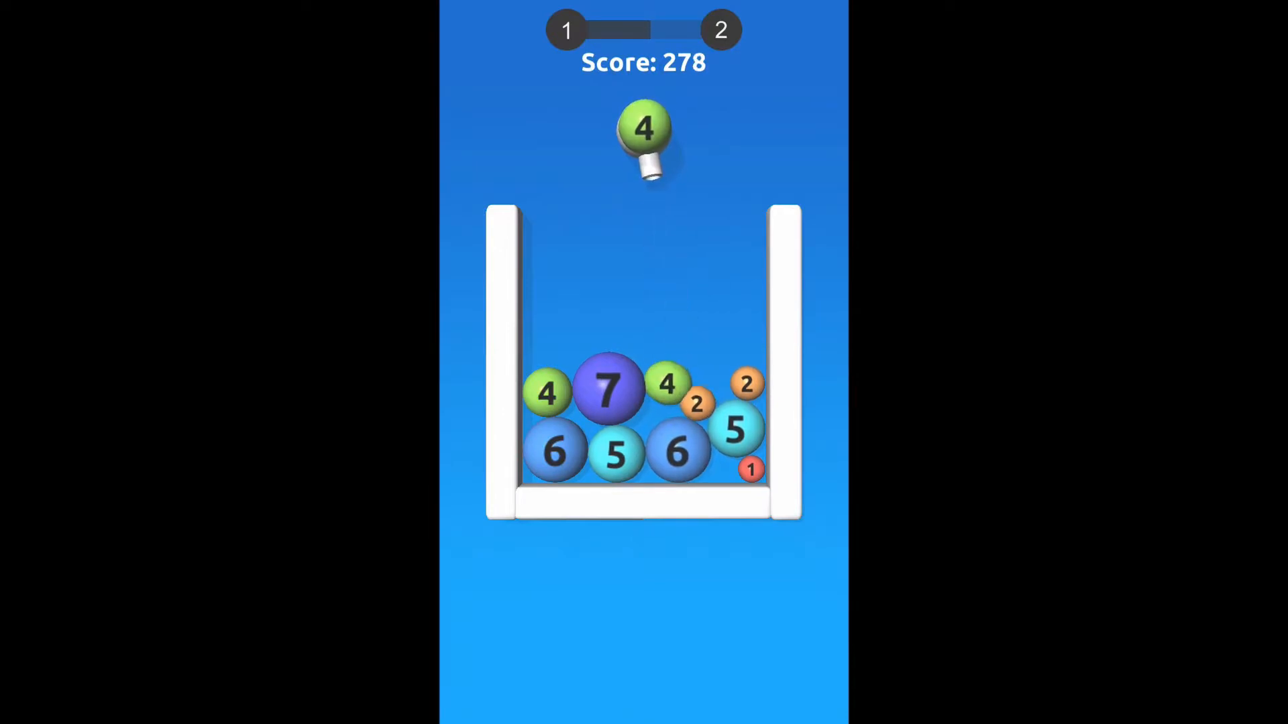
pyautogui.click(642, 131)
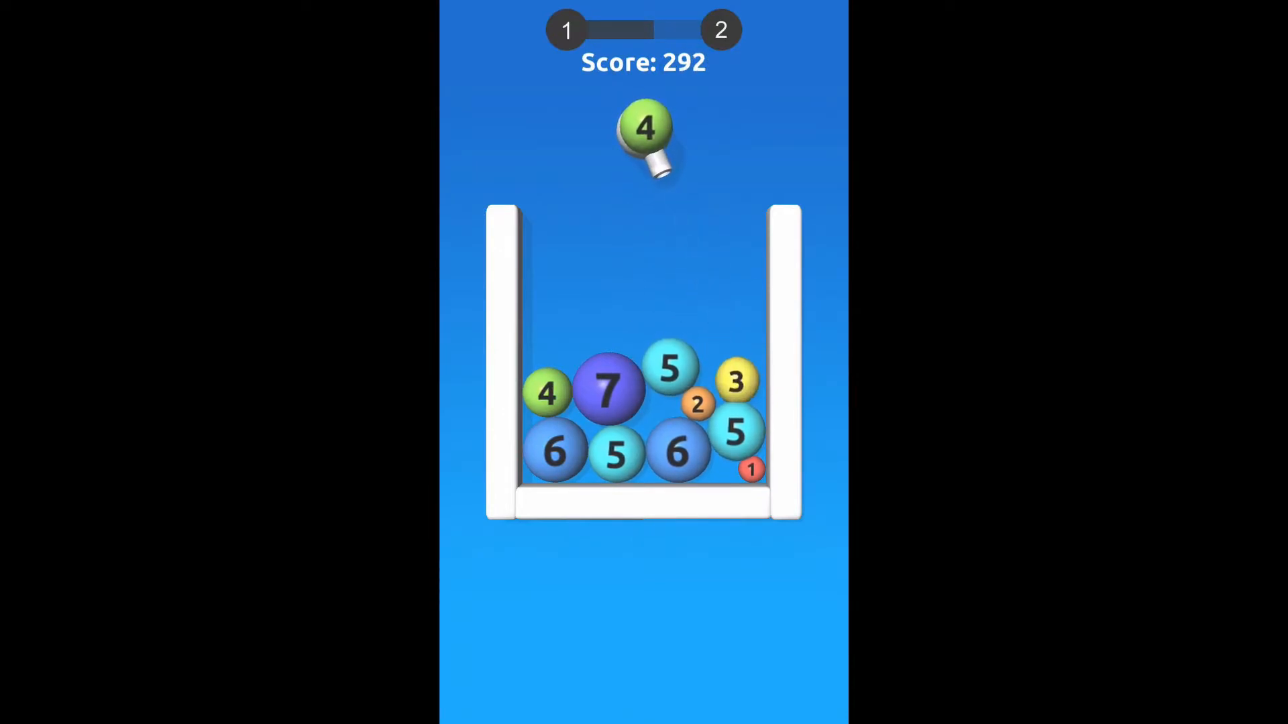
pyautogui.click(643, 132)
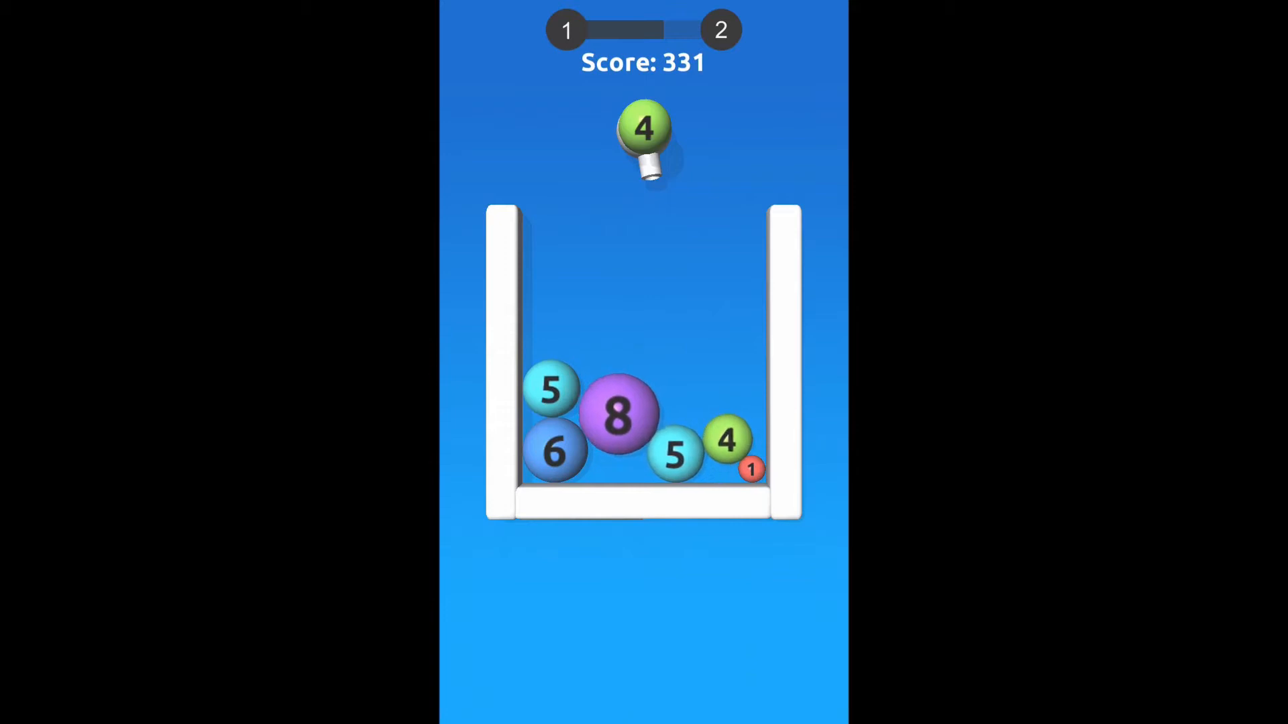
pyautogui.click(644, 132)
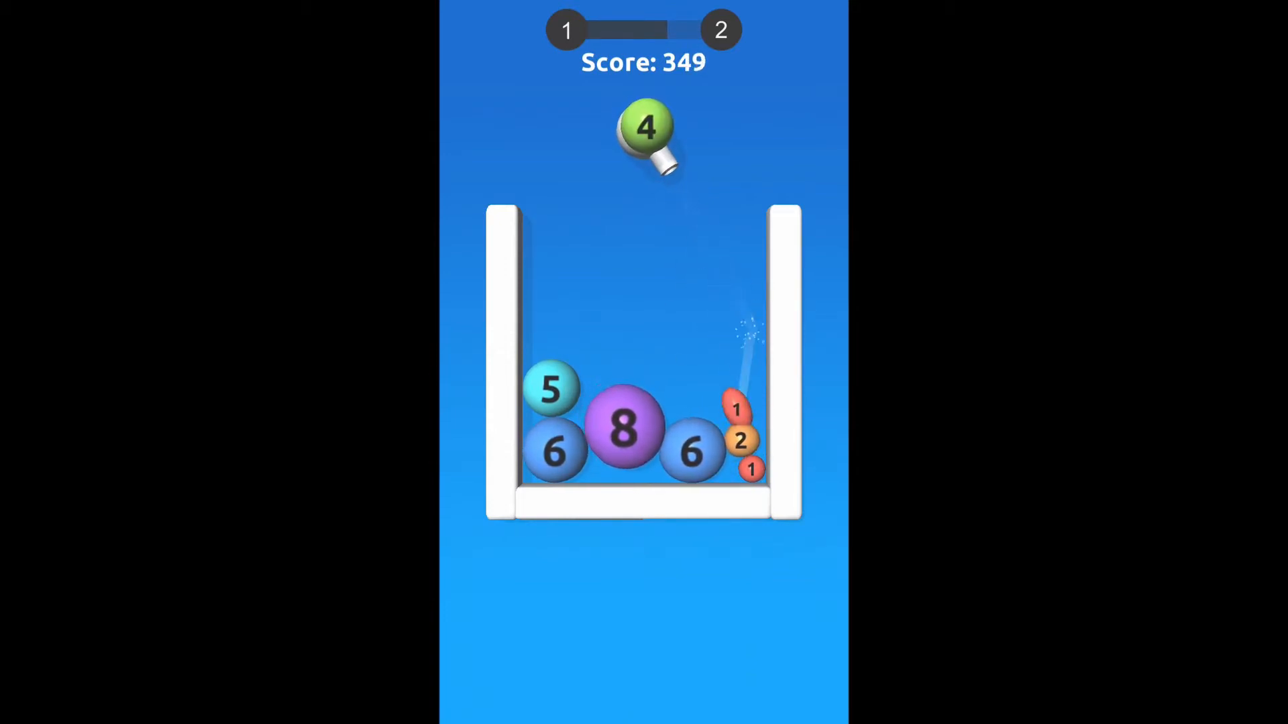
pyautogui.click(644, 131)
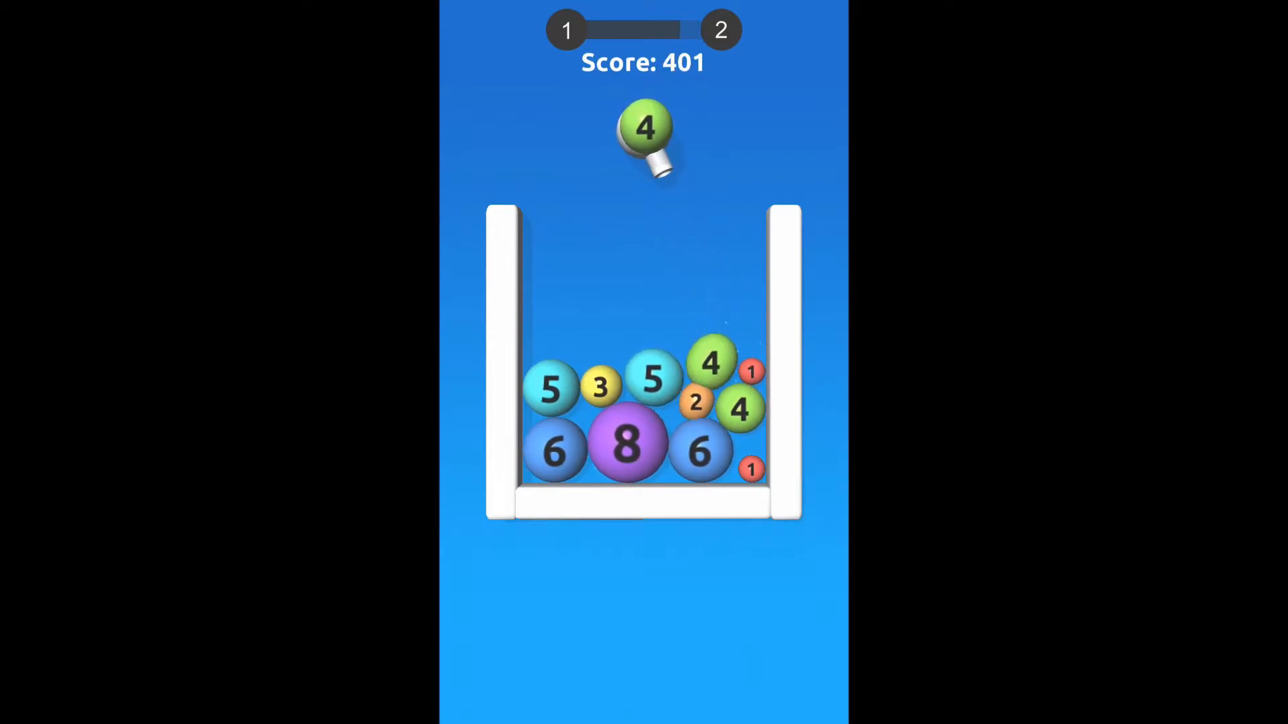
# - Shoot 4, 3, 2, 1 and 4 balls into the middle so 4s merge into a 5, moving into level 2
pyautogui.click(643, 132)
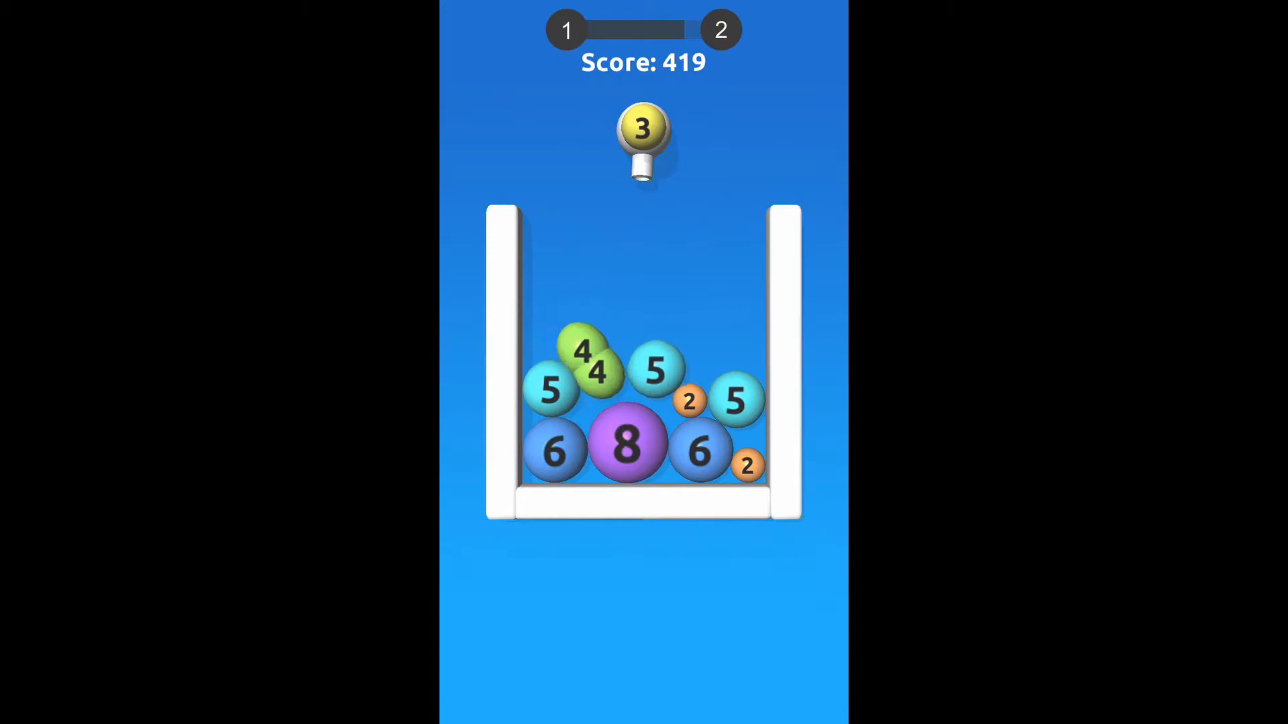
pyautogui.click(643, 139)
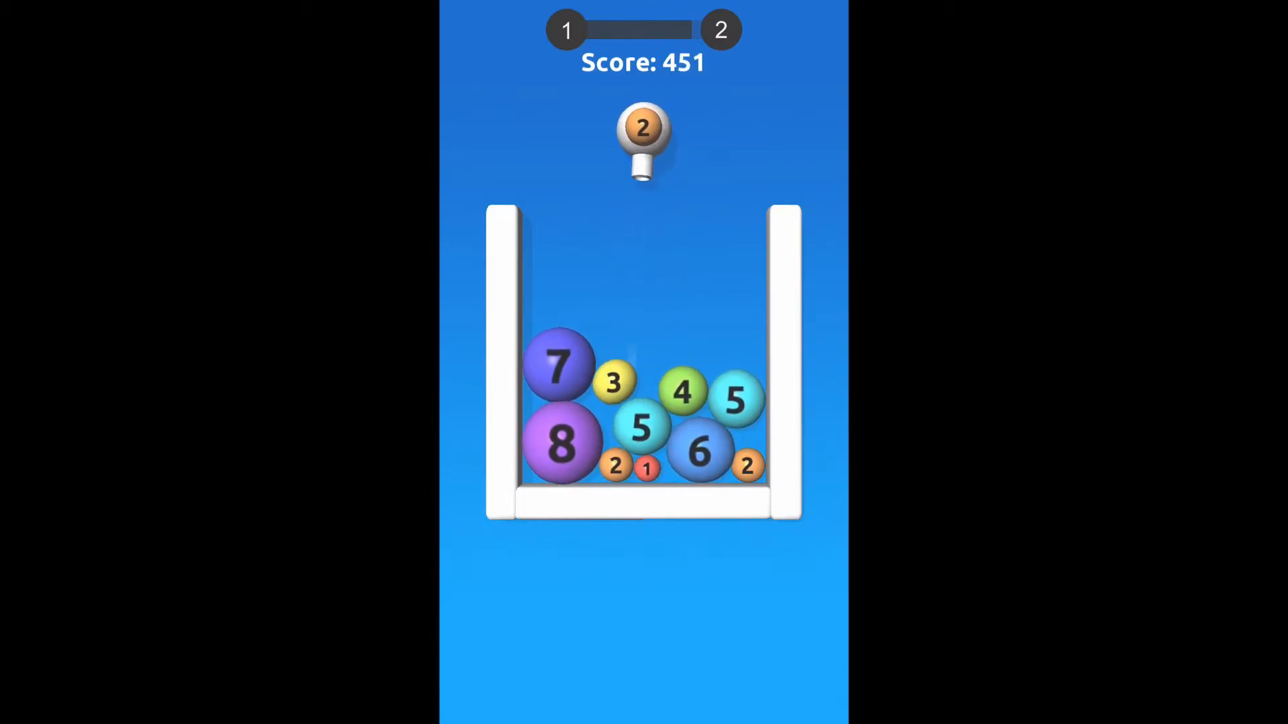
pyautogui.click(642, 129)
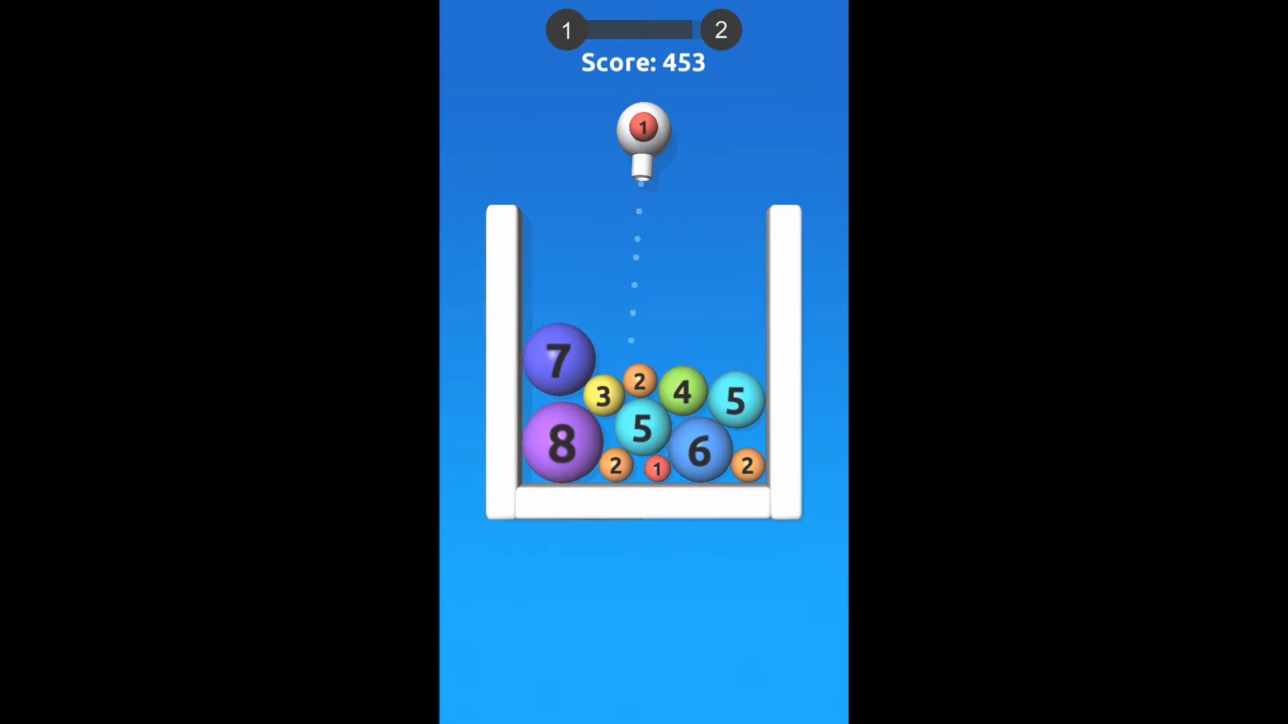
pyautogui.click(643, 128)
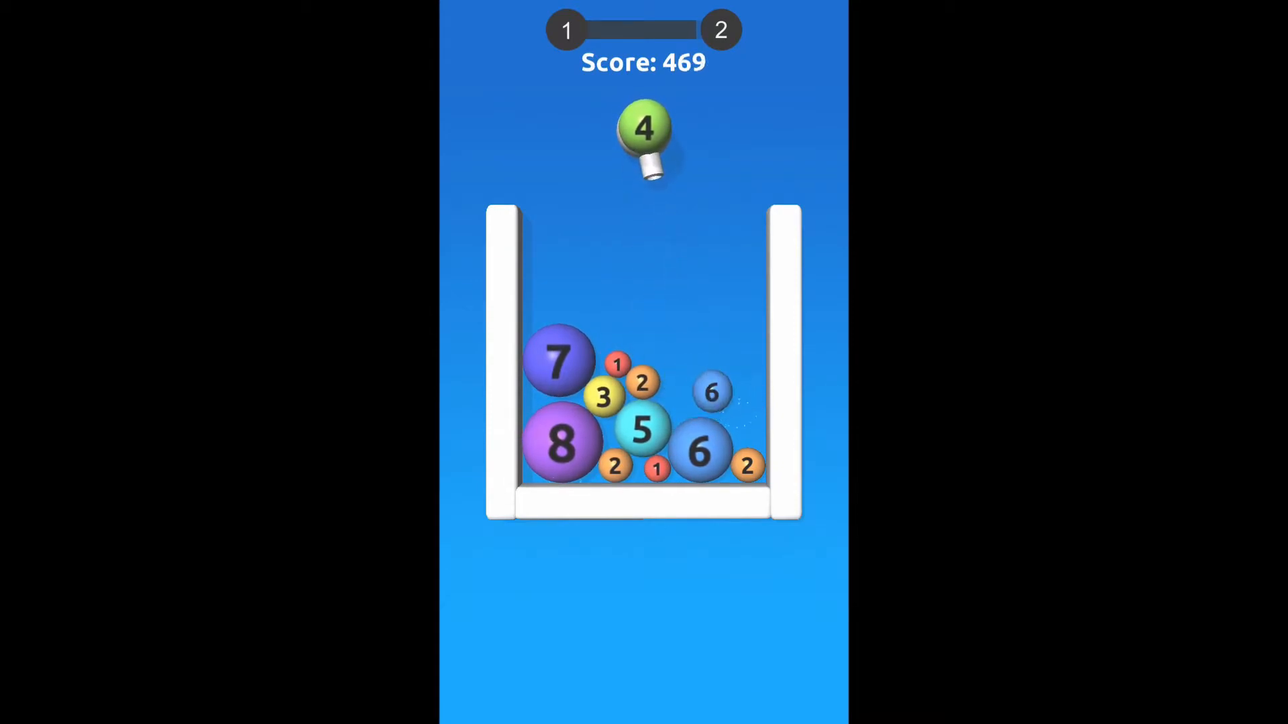
pyautogui.click(643, 131)
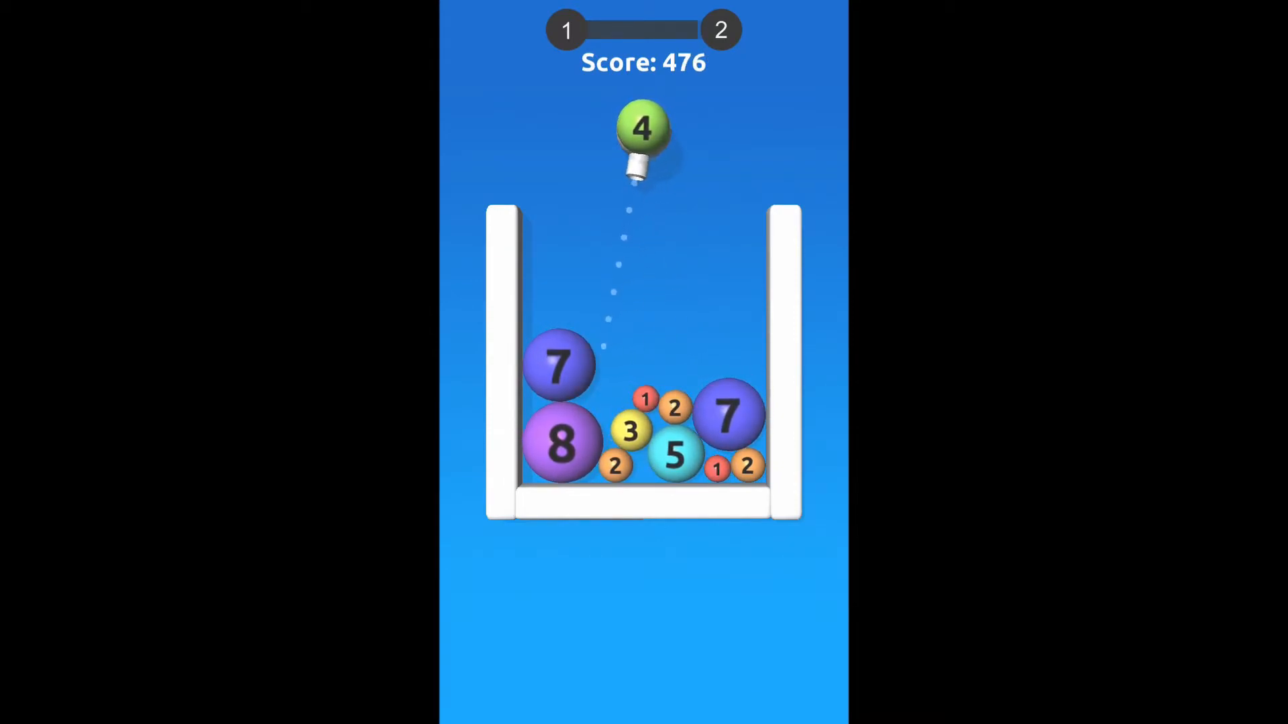
pyautogui.click(643, 132)
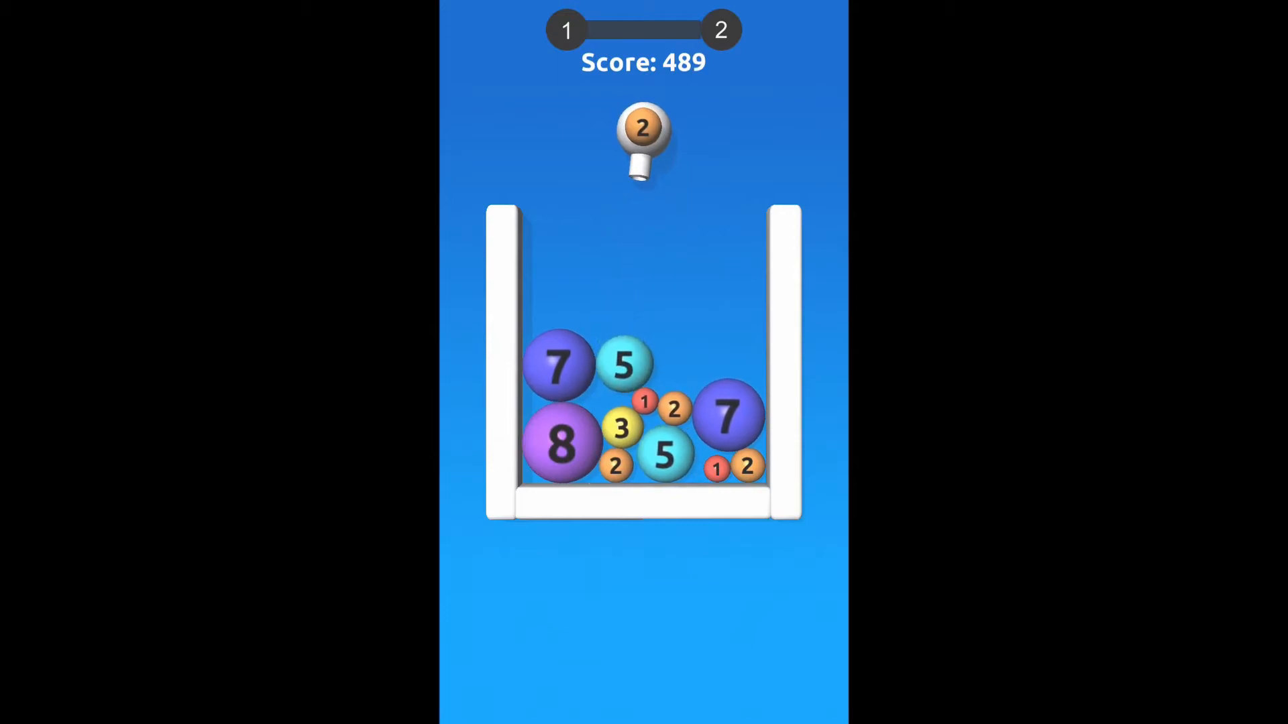
pyautogui.click(643, 132)
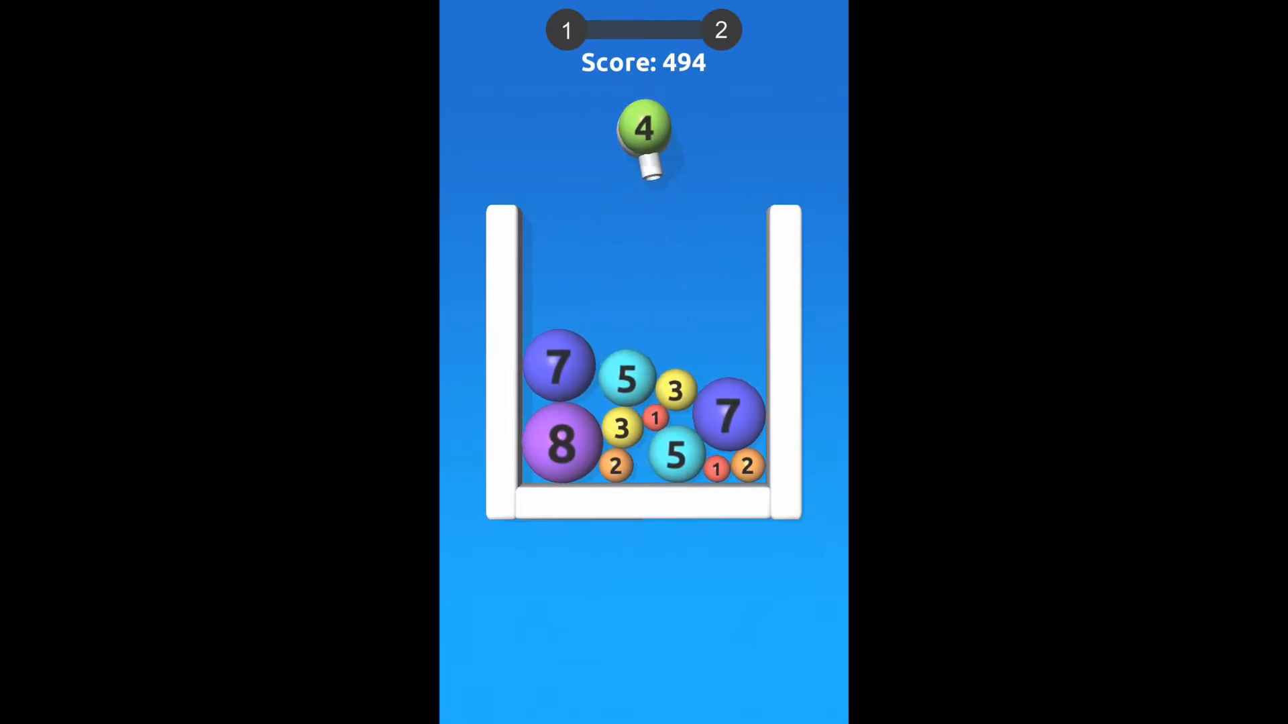
pyautogui.click(643, 129)
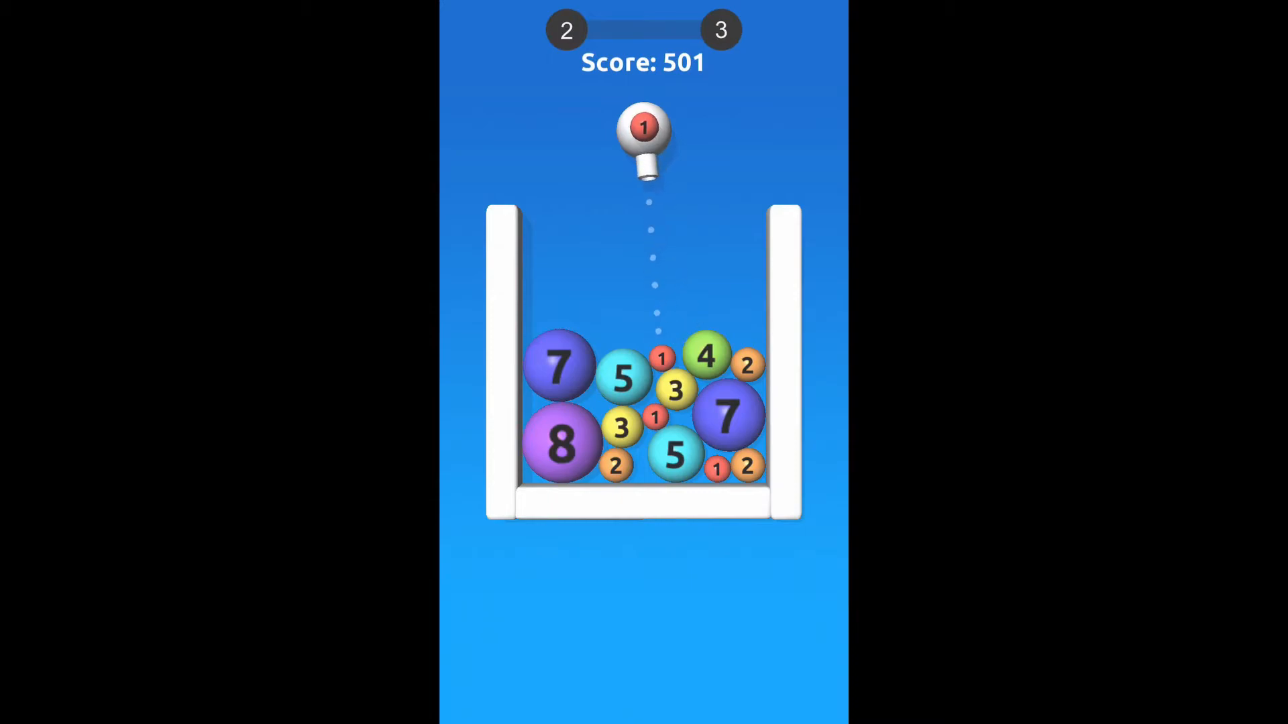
pyautogui.click(643, 129)
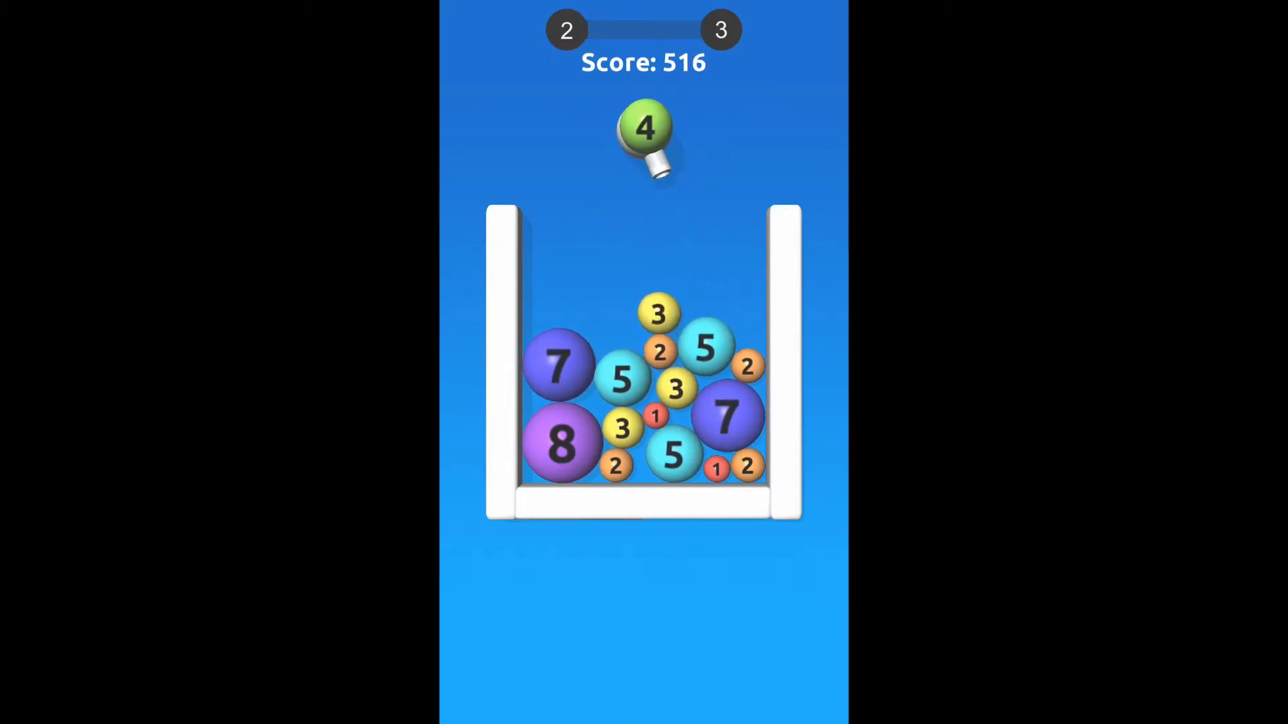
# - Fire green 4s, yellow 3s, orange 2s and red 1s onto the right pile, lifting the score to 632
pyautogui.click(644, 128)
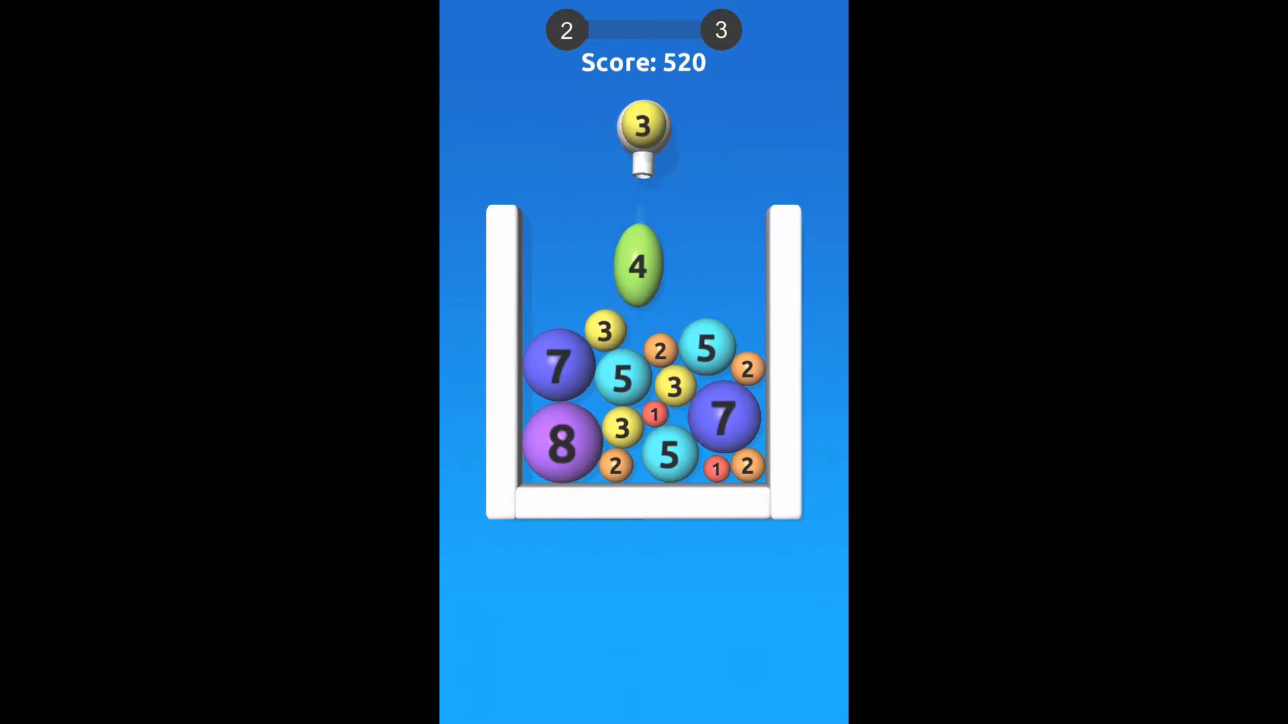
pyautogui.click(642, 127)
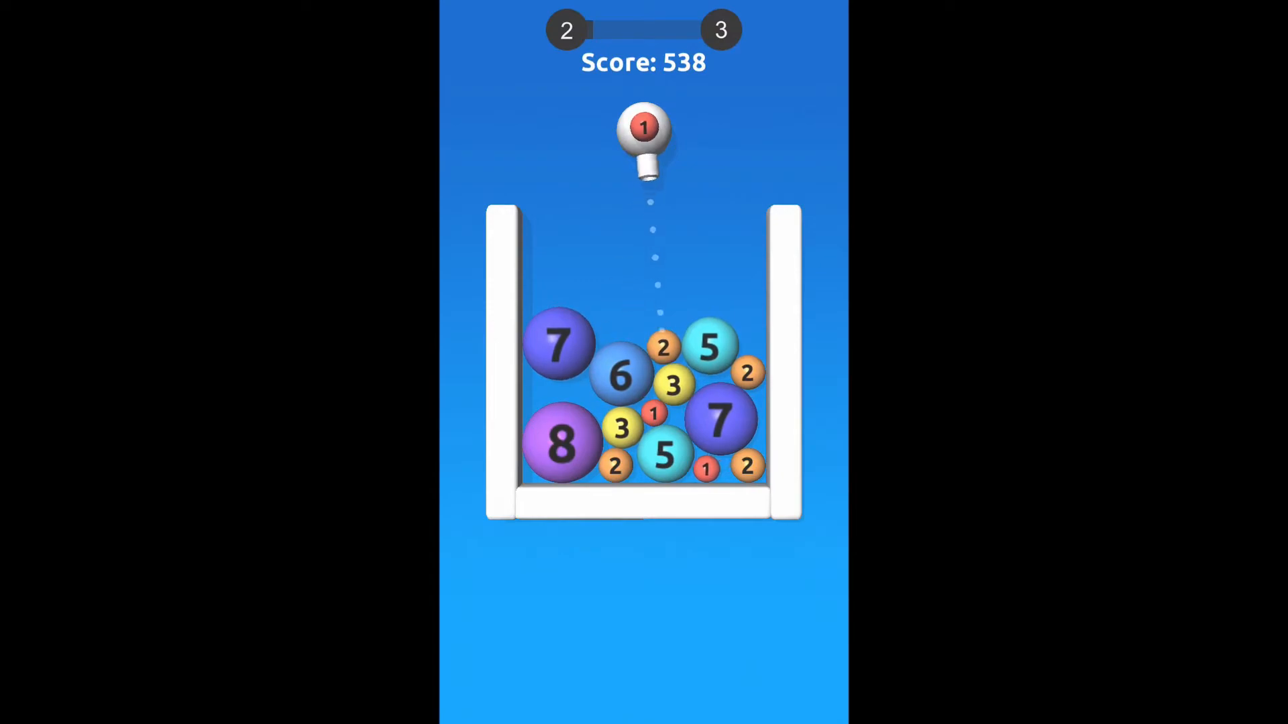
pyautogui.click(642, 127)
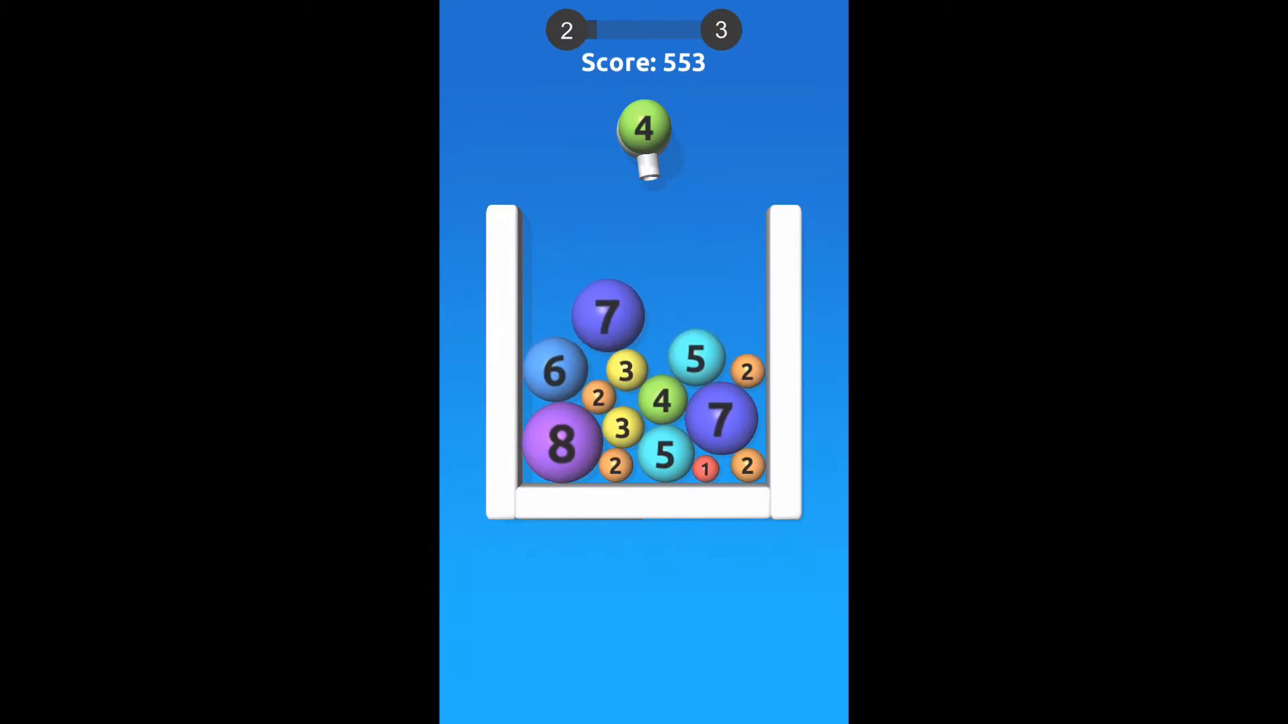
pyautogui.click(642, 127)
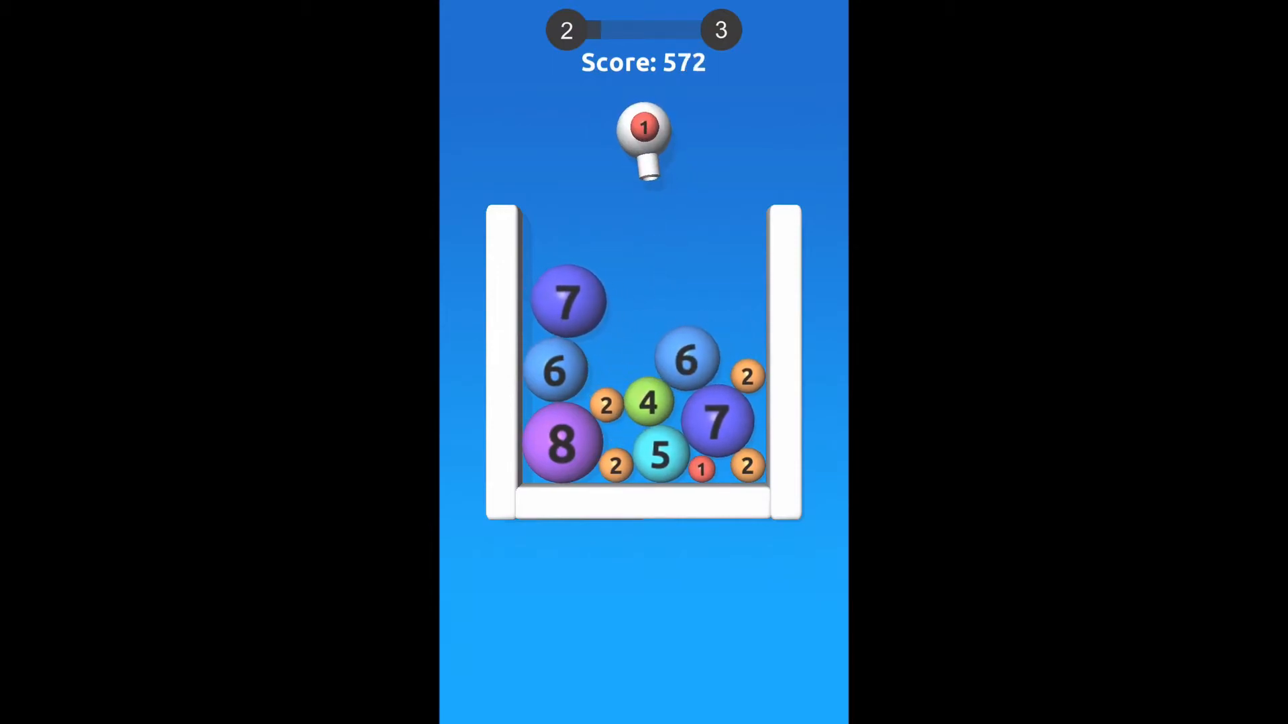
pyautogui.click(642, 127)
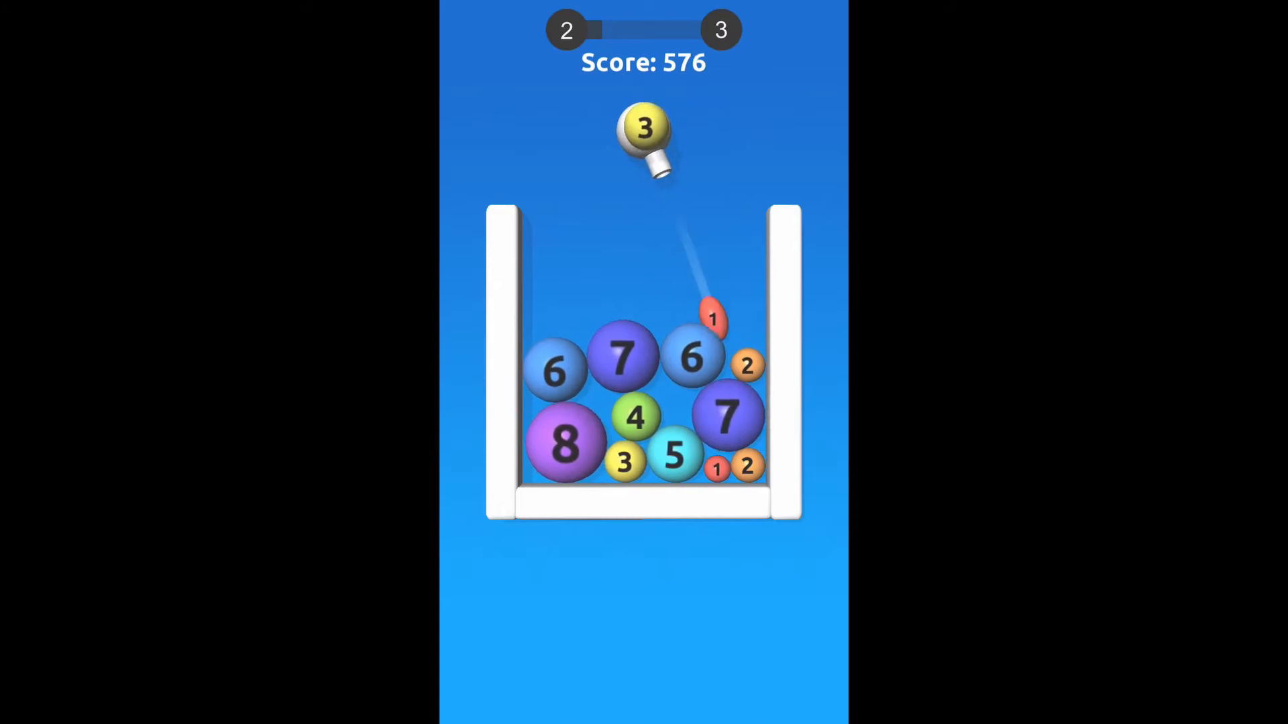
pyautogui.click(643, 131)
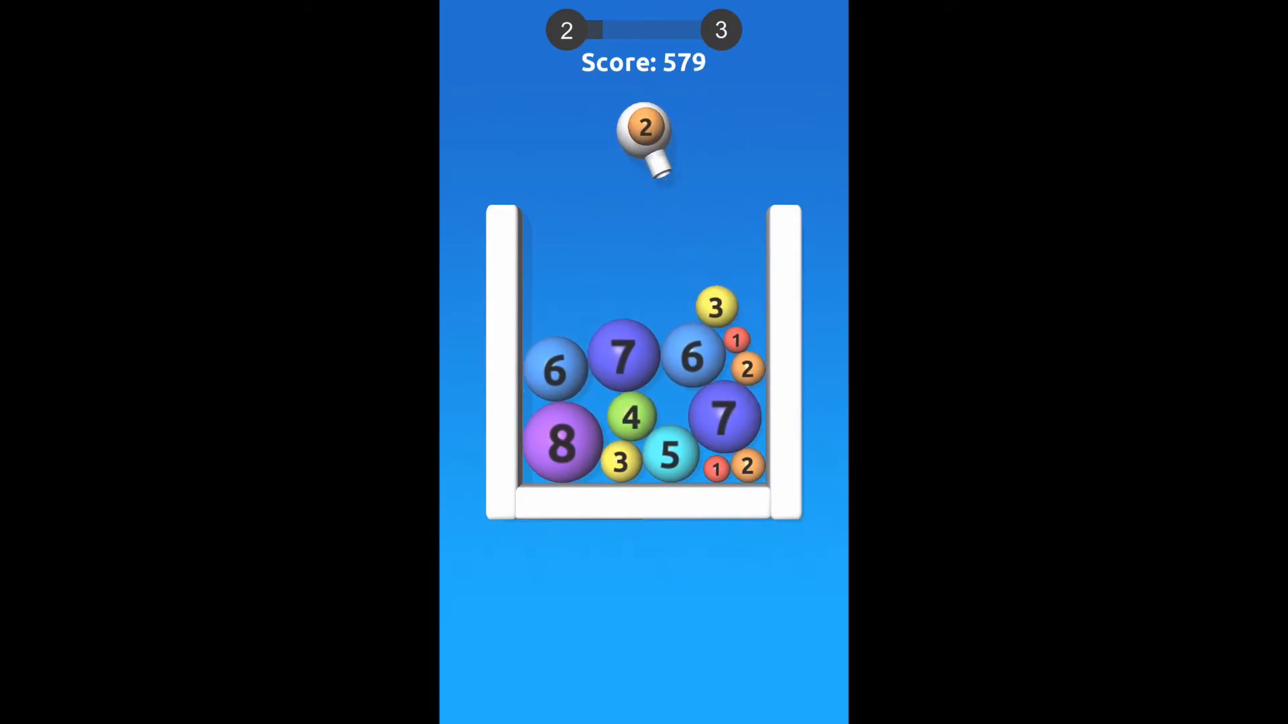
pyautogui.click(643, 127)
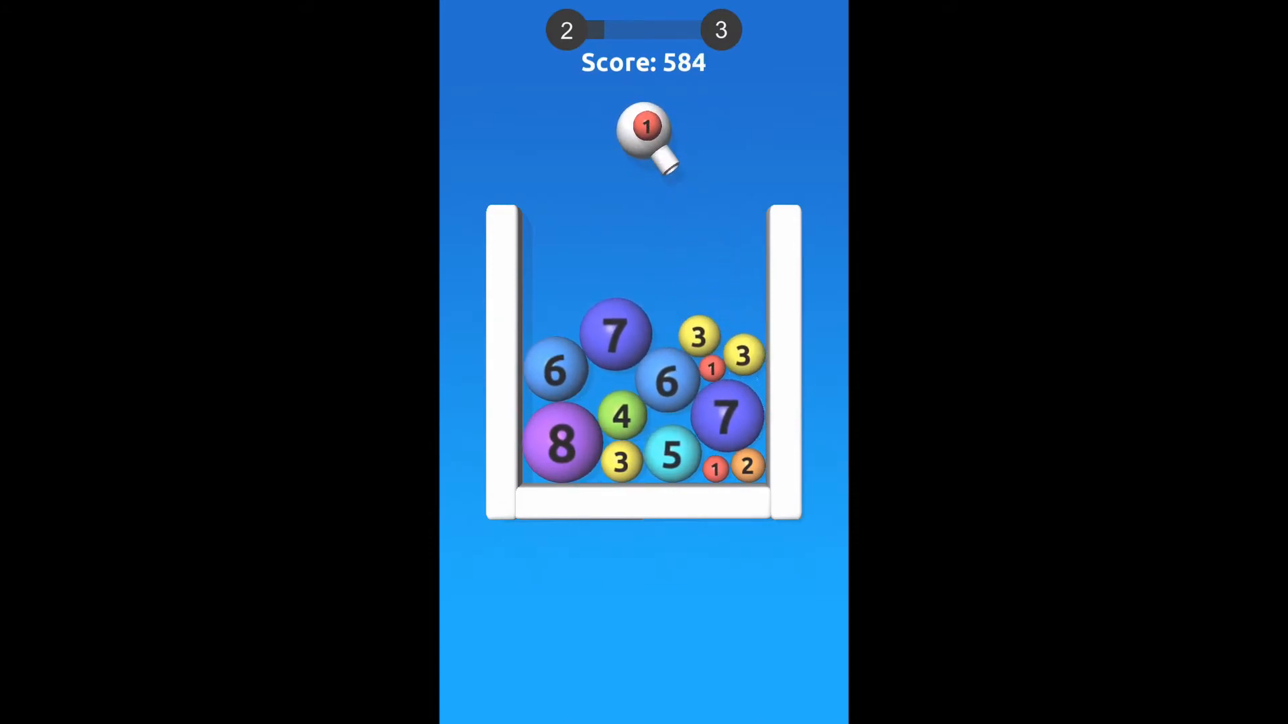
pyautogui.click(643, 132)
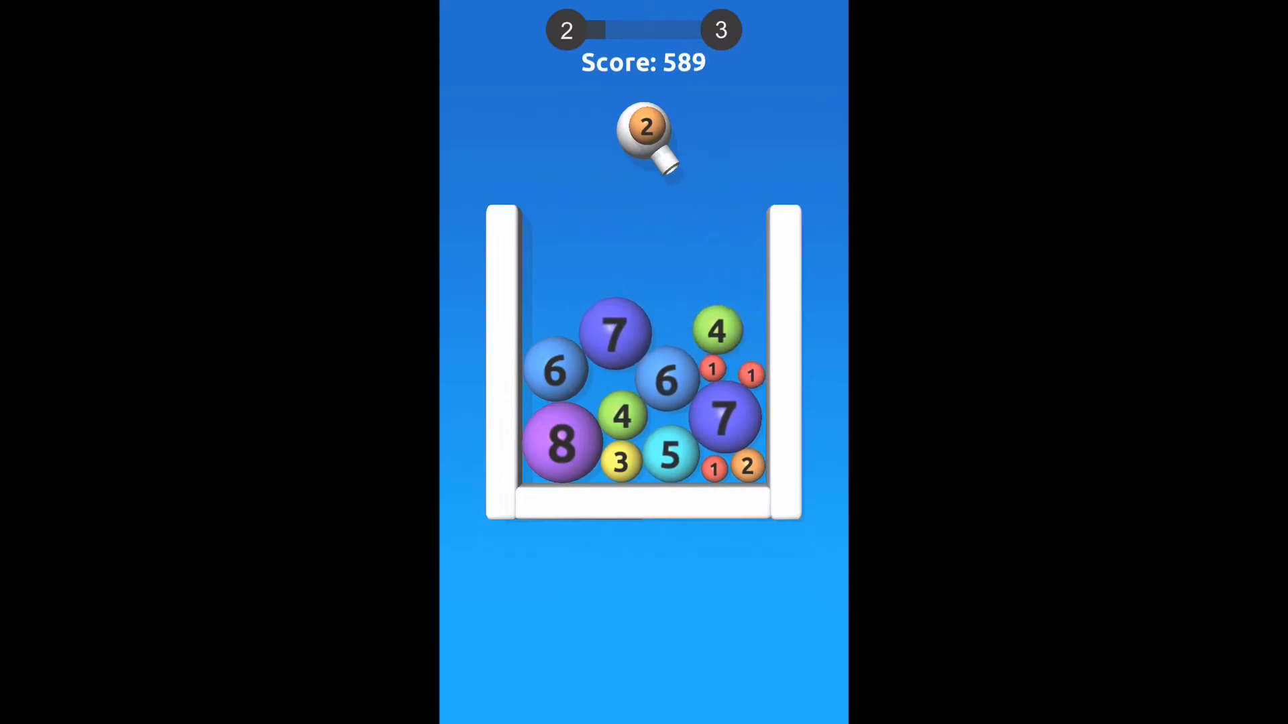
pyautogui.click(643, 131)
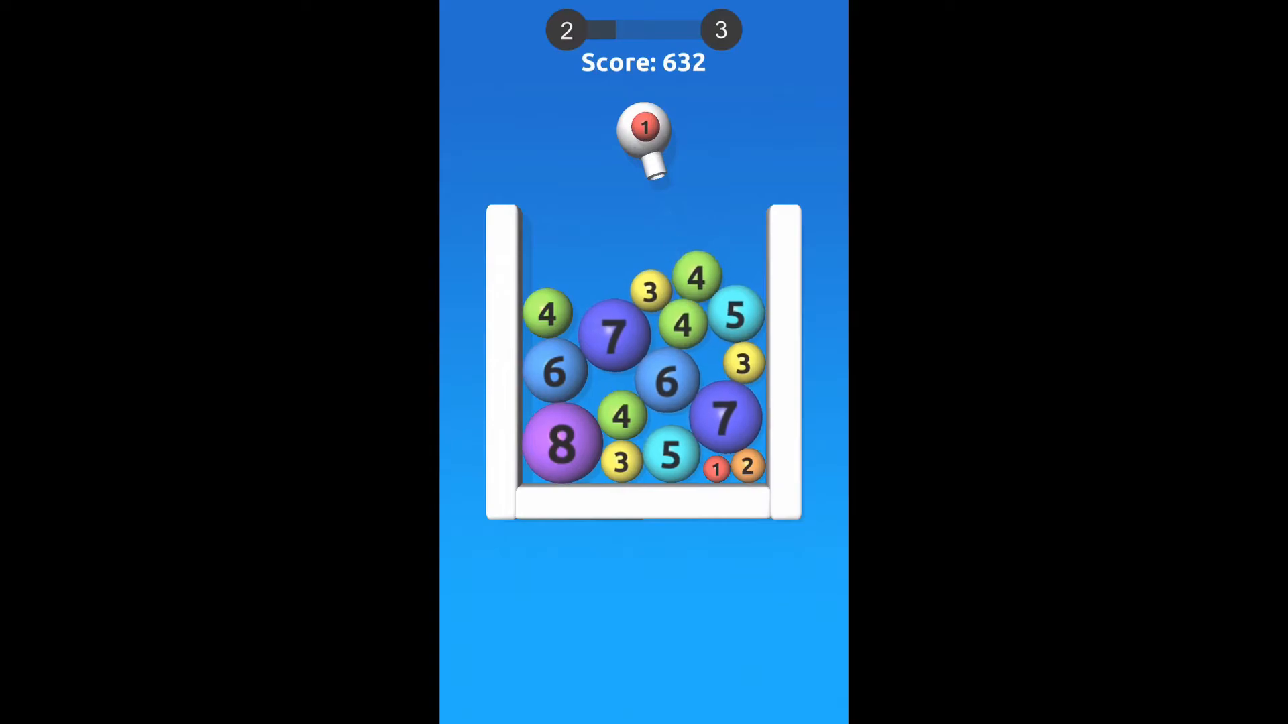
# - Shoot 1, 2, 4, 2, 2 and 4 balls to chain merges into a 9 ball, clearing space at score 764
pyautogui.click(642, 131)
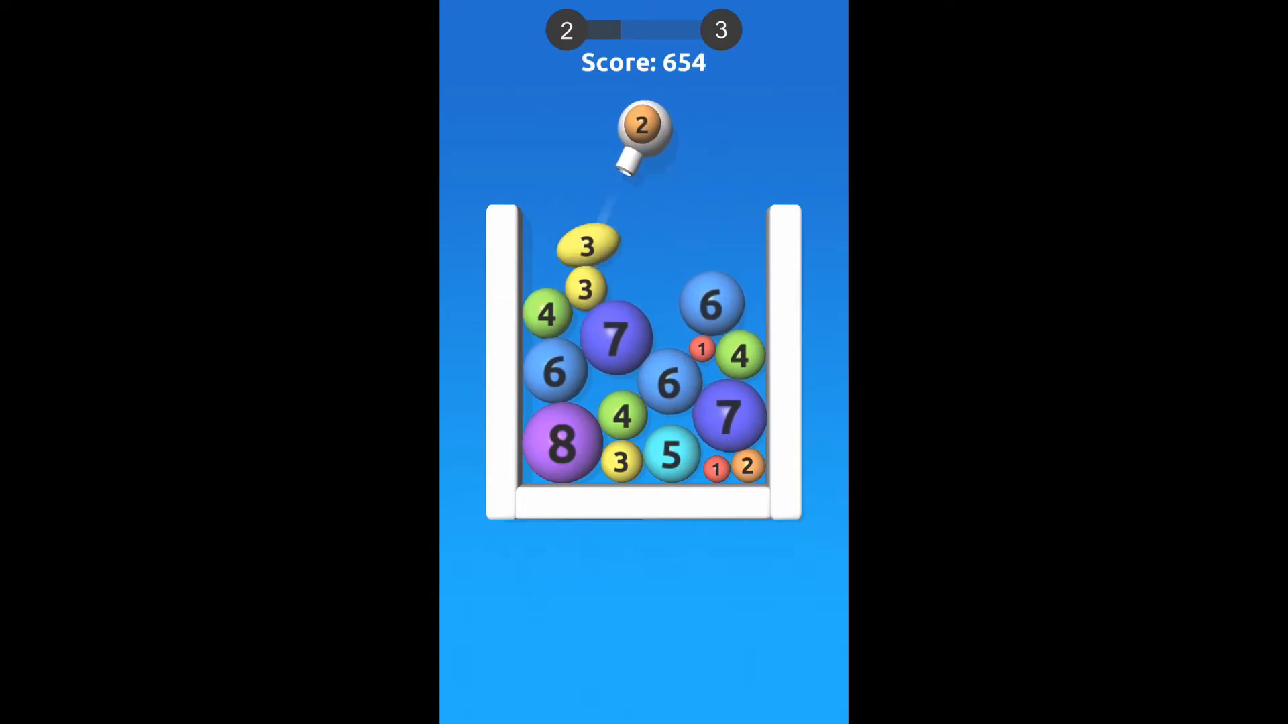
pyautogui.click(642, 127)
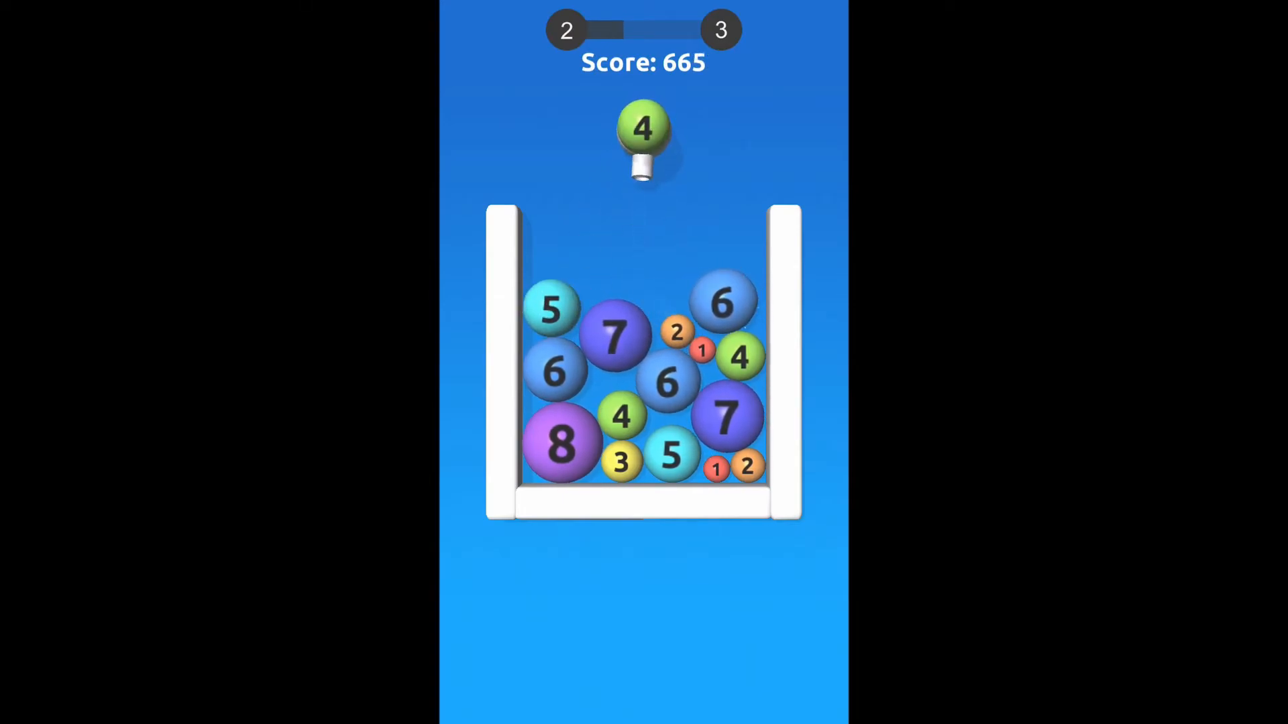
pyautogui.click(642, 132)
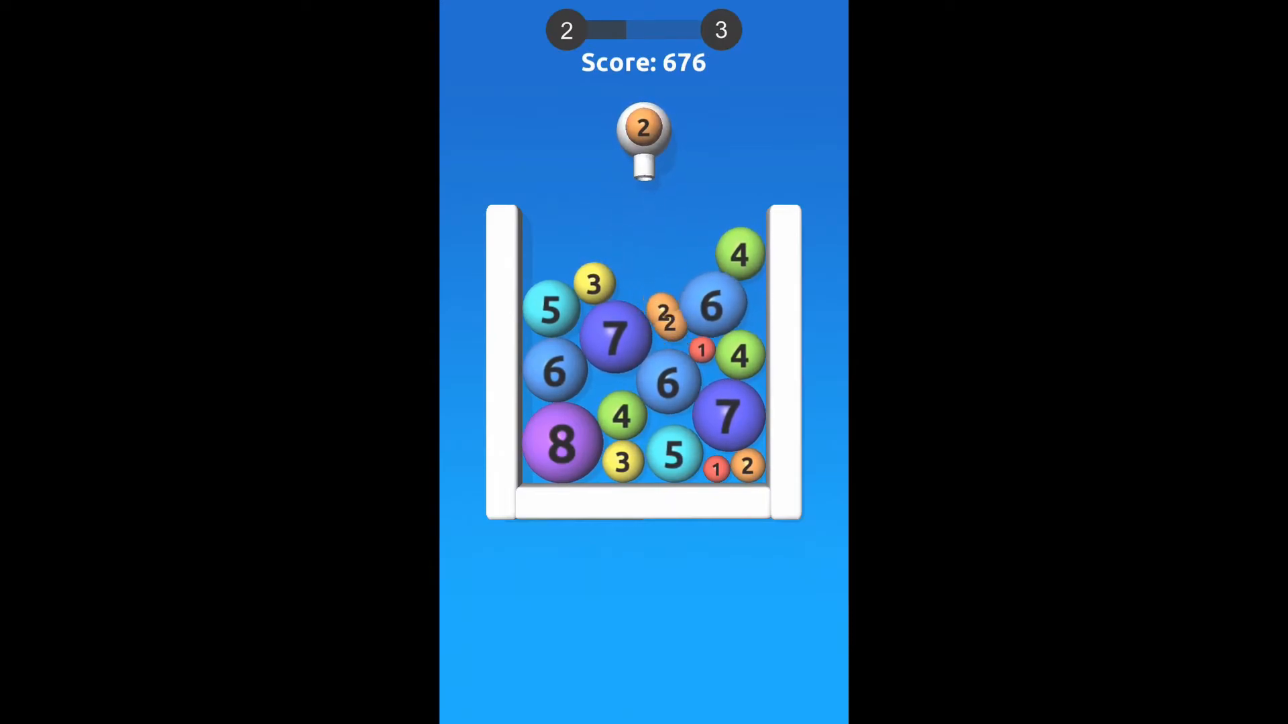
pyautogui.click(642, 132)
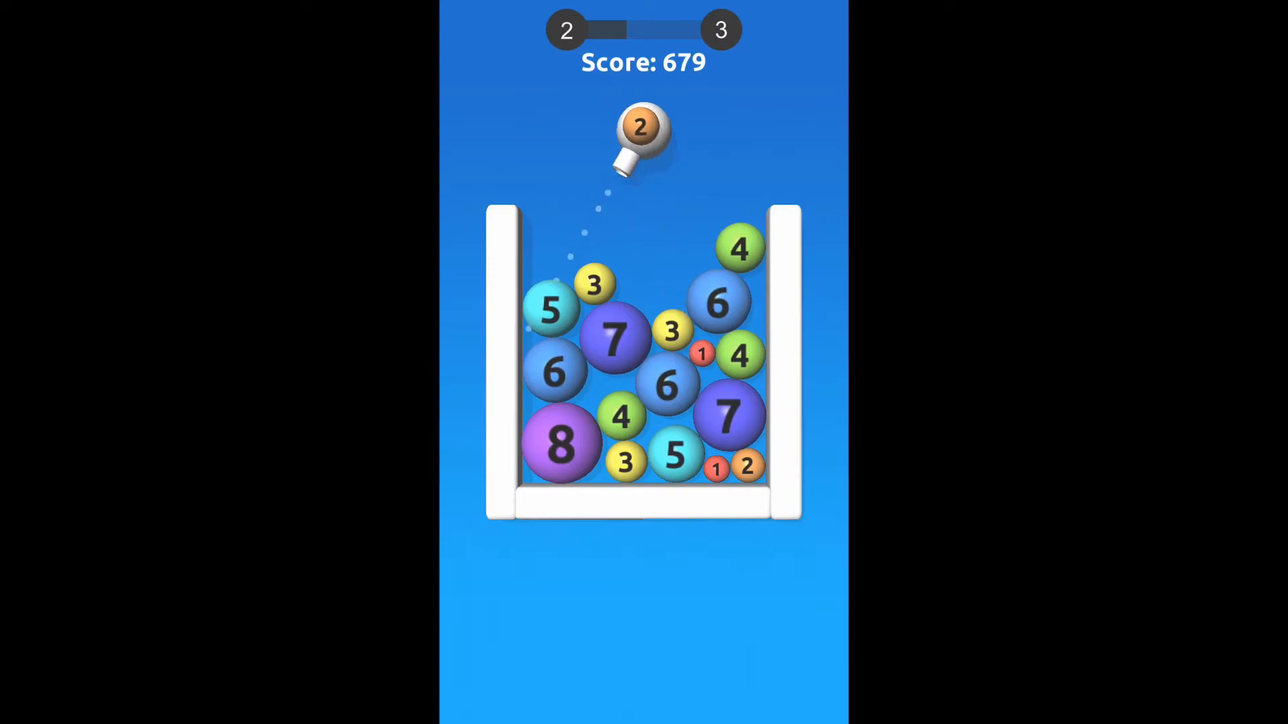
pyautogui.click(643, 131)
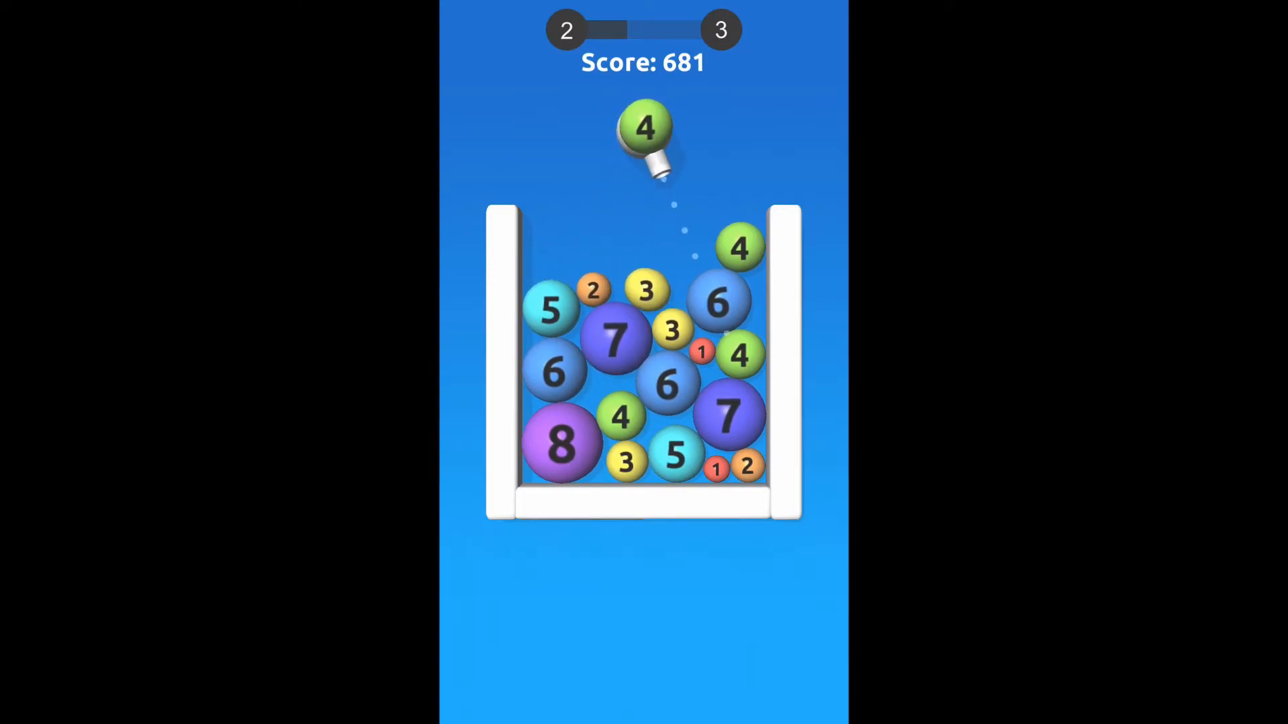
pyautogui.click(644, 132)
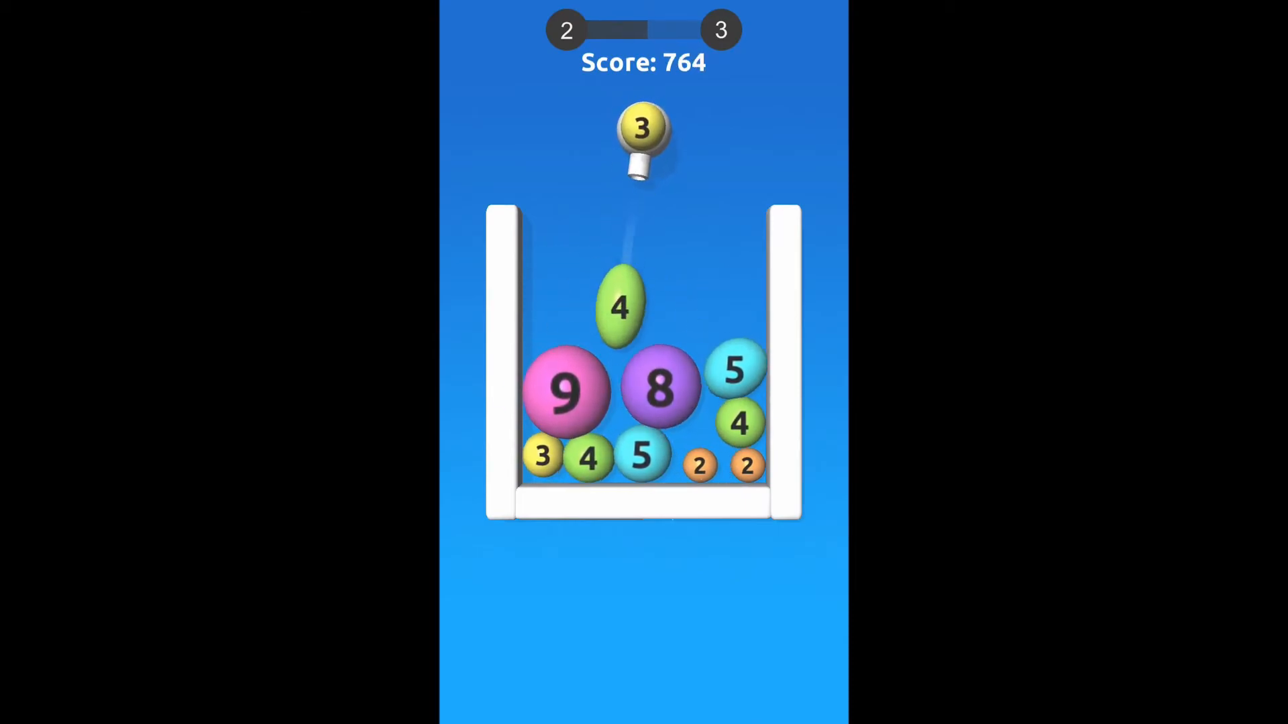
# - Fire 3, 2, 1, 4, 3, 1, 4 and 3 balls so merges push the score to 1023 and the bar to level 3→4
pyautogui.click(643, 132)
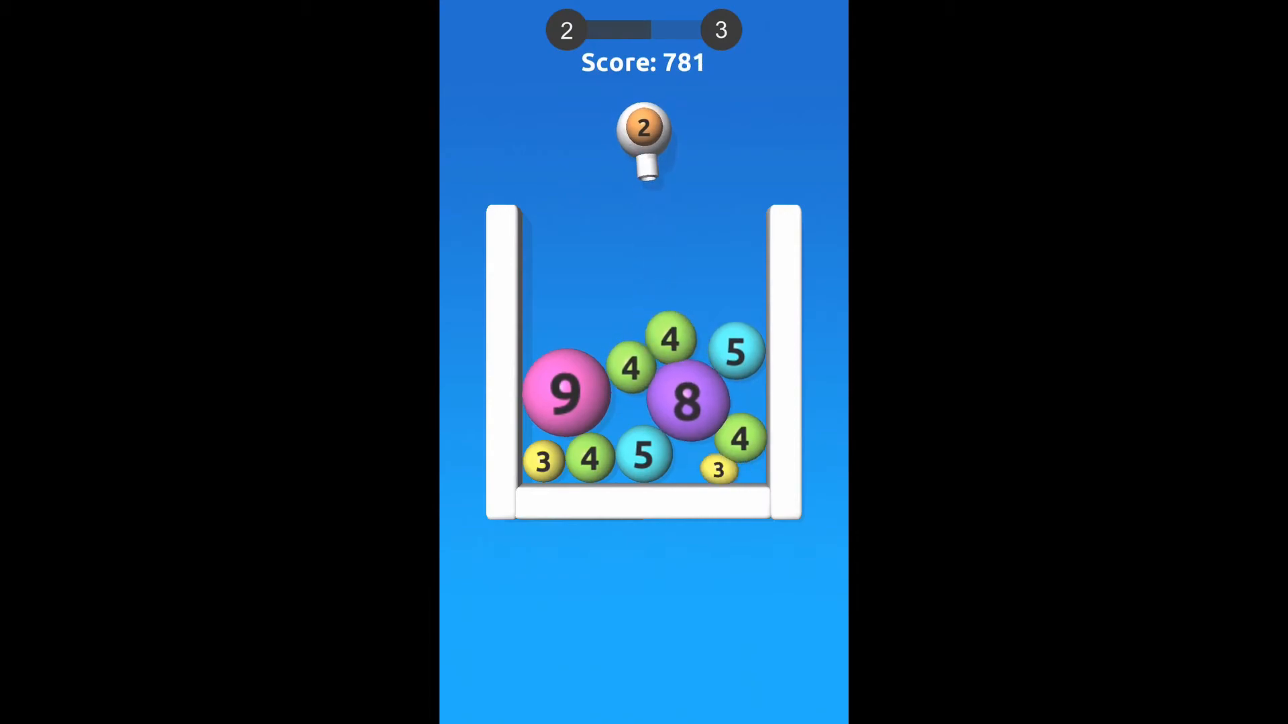
pyautogui.click(642, 143)
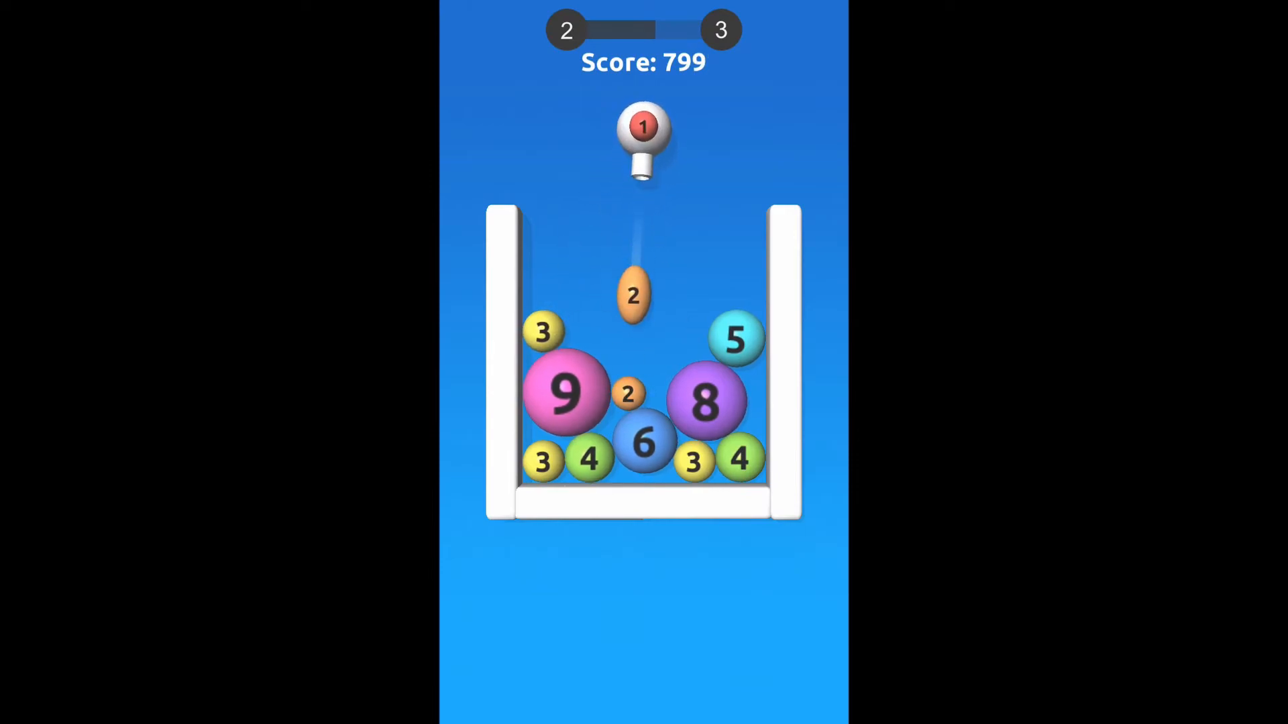
pyautogui.click(643, 131)
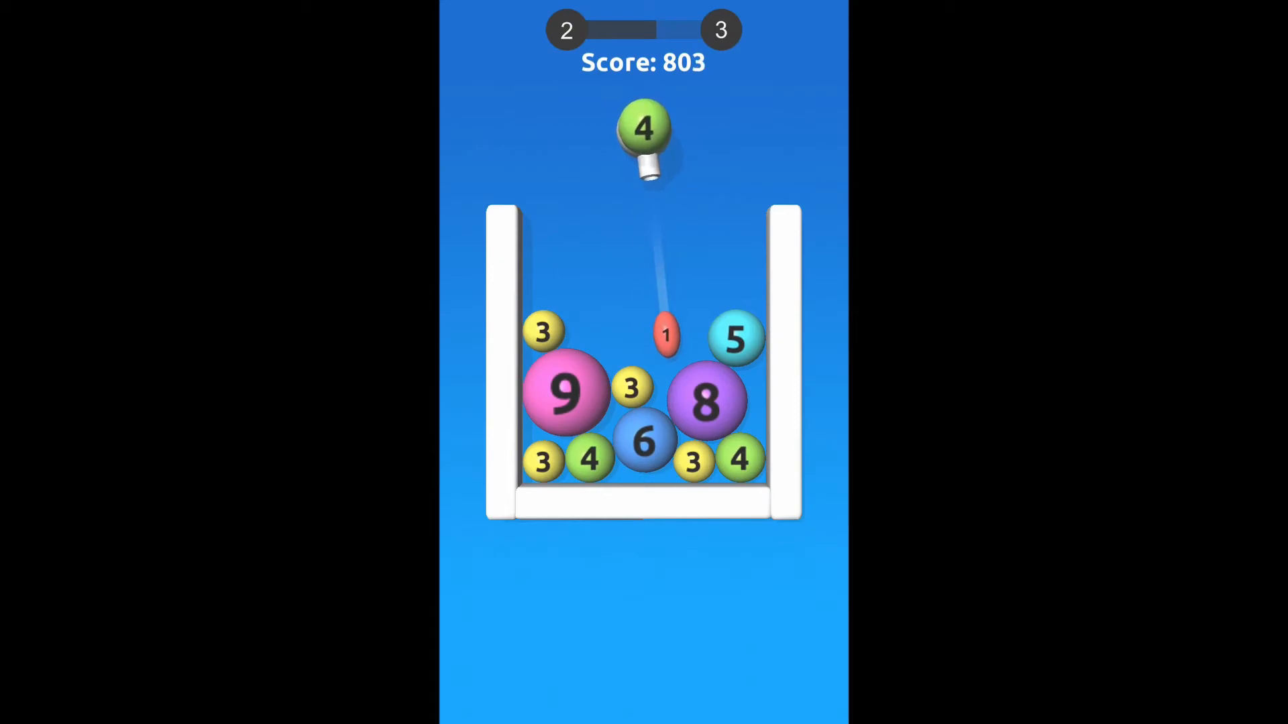
pyautogui.click(642, 127)
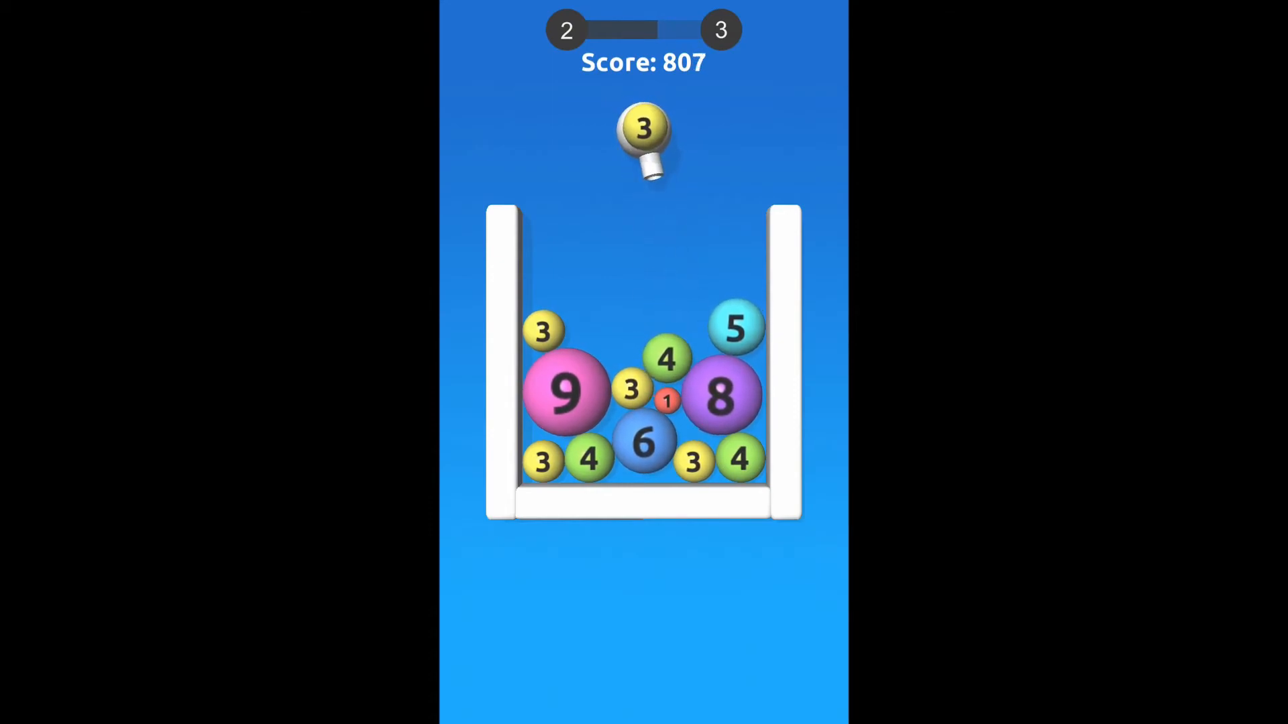
pyautogui.click(643, 130)
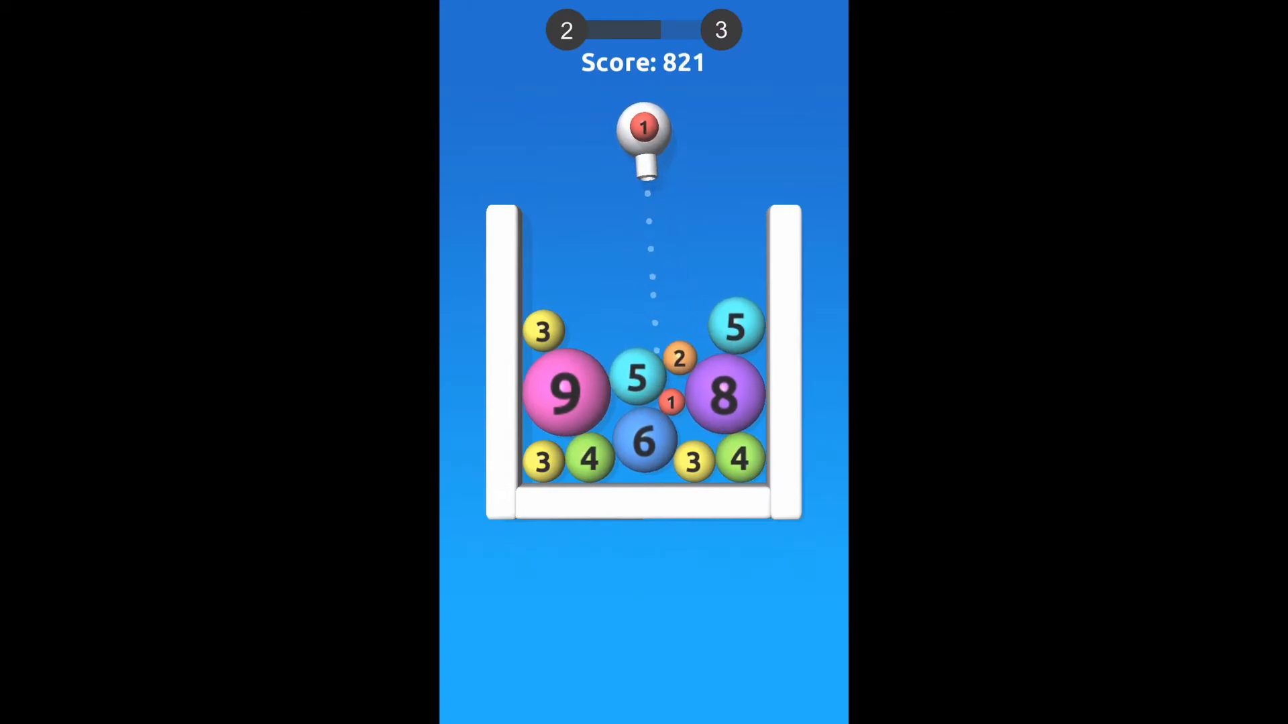
pyautogui.click(642, 131)
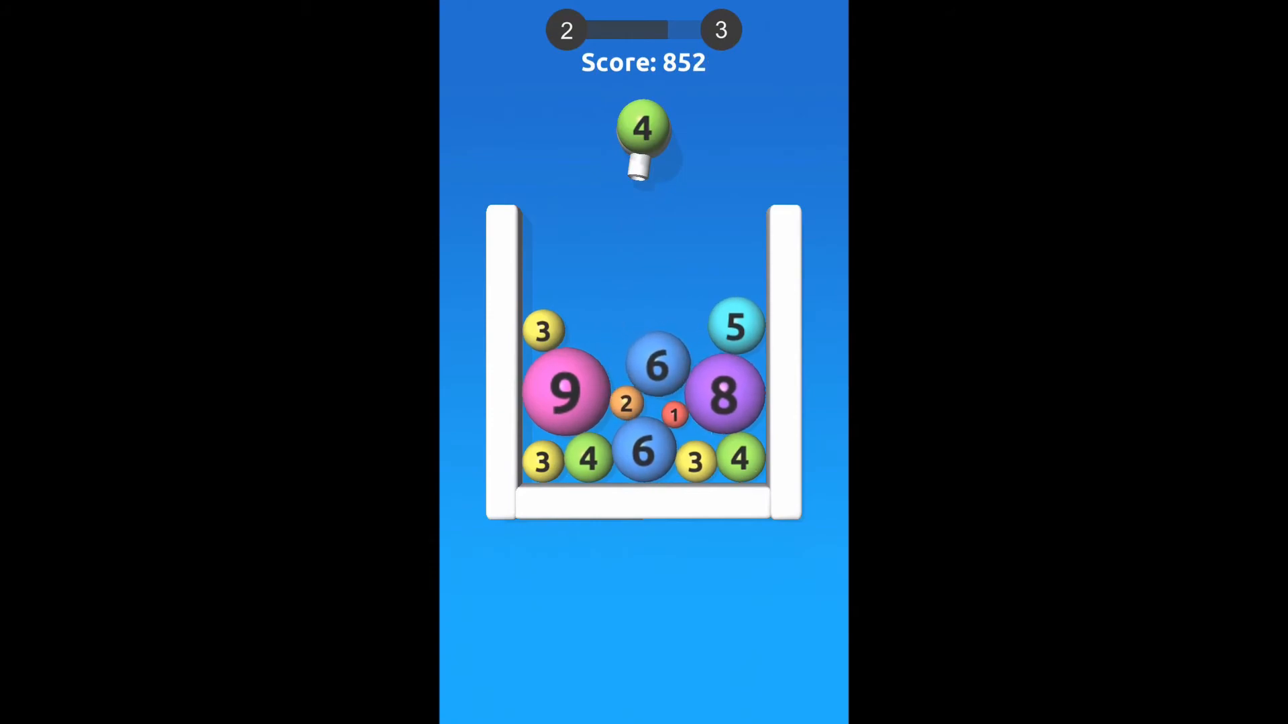
pyautogui.click(642, 131)
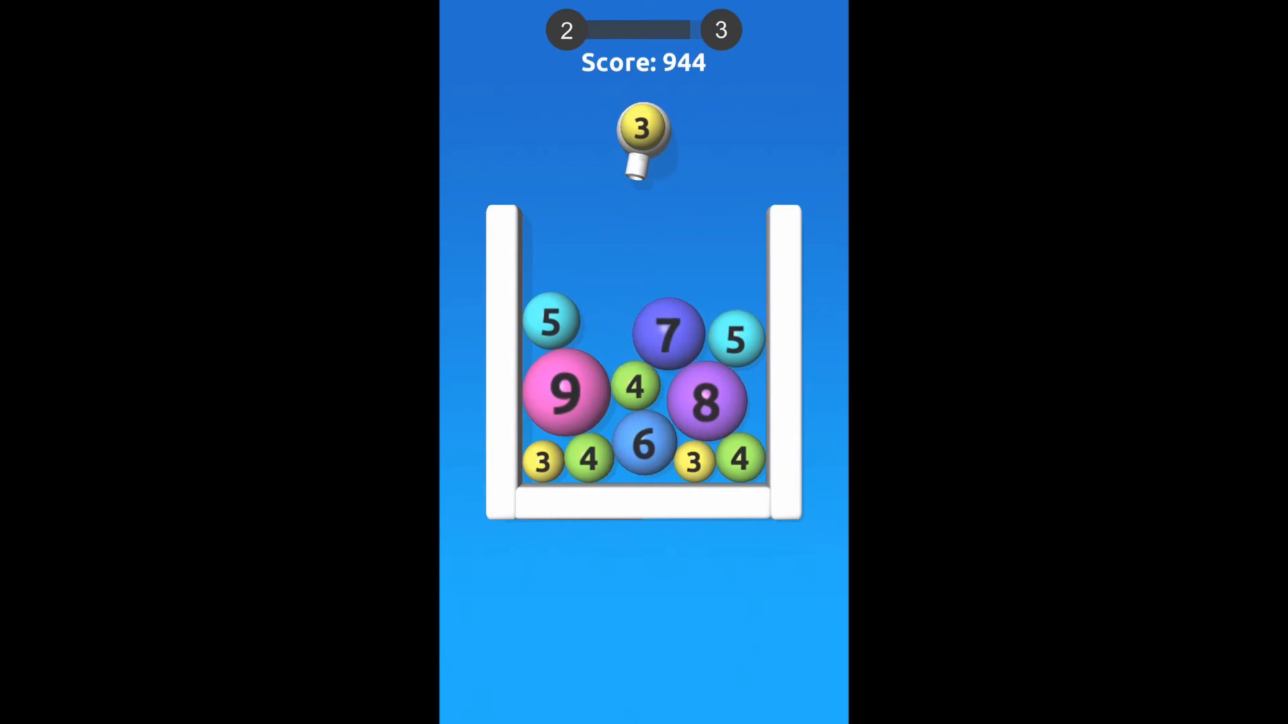
pyautogui.click(643, 131)
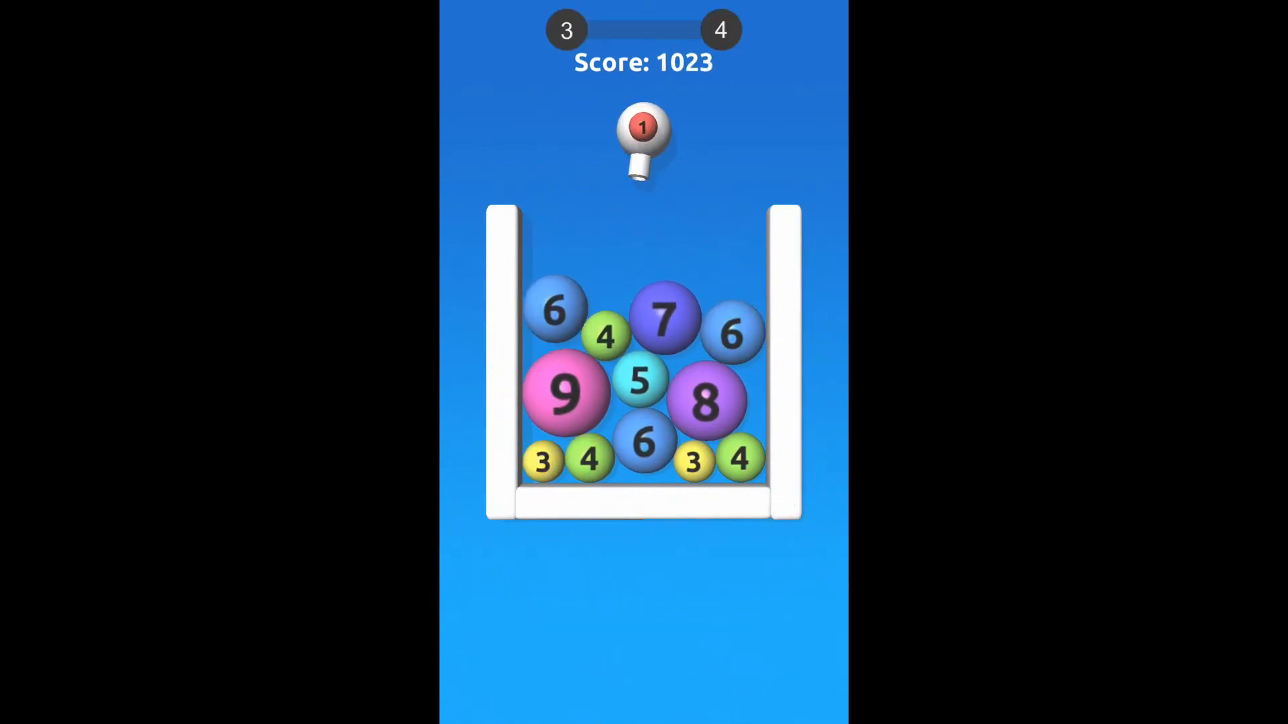
# - Shoot 1, 1, 4, 2, 4 and 1 balls to merge a second 9, reaching score 1546 and the level 4→5 confetti
pyautogui.click(643, 129)
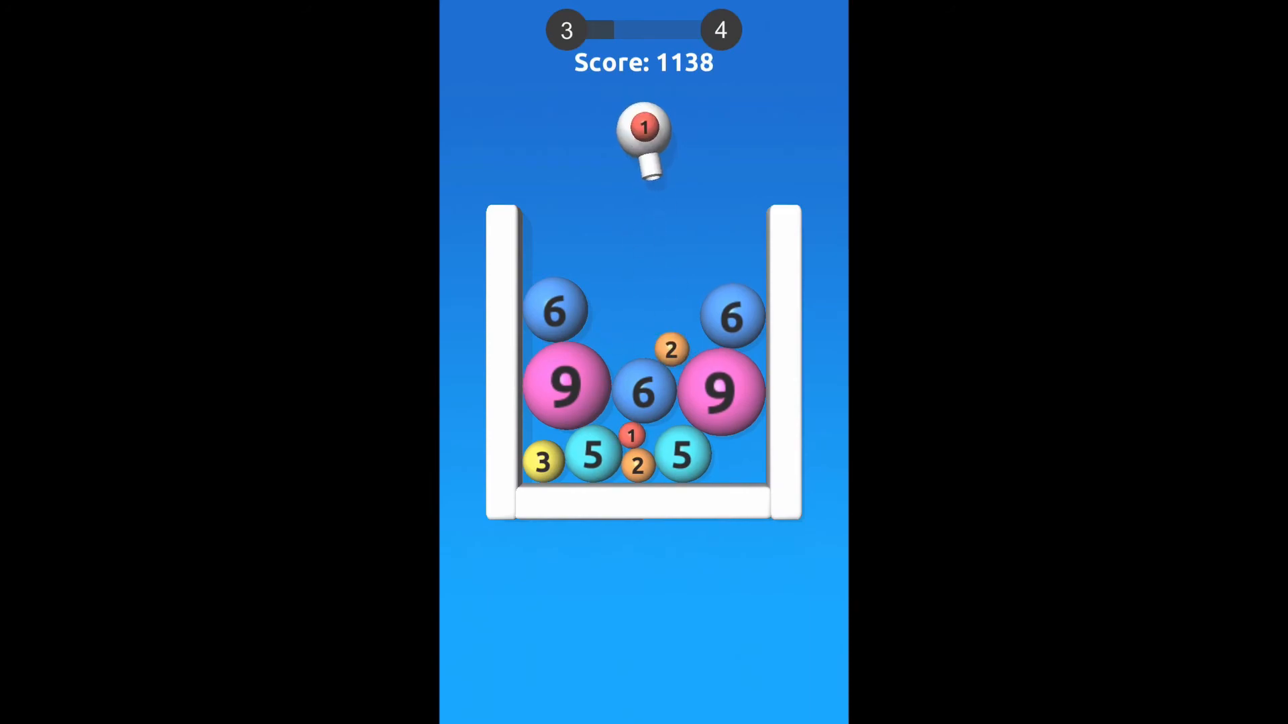
pyautogui.click(642, 131)
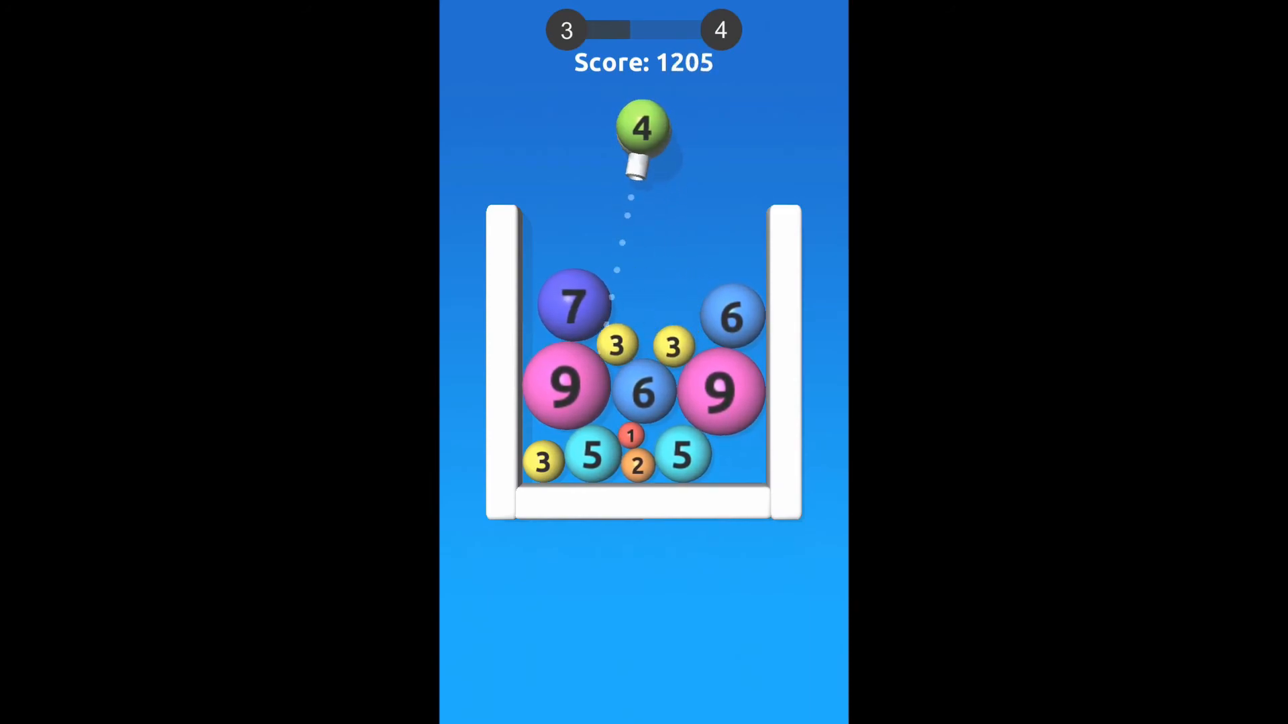
pyautogui.click(643, 131)
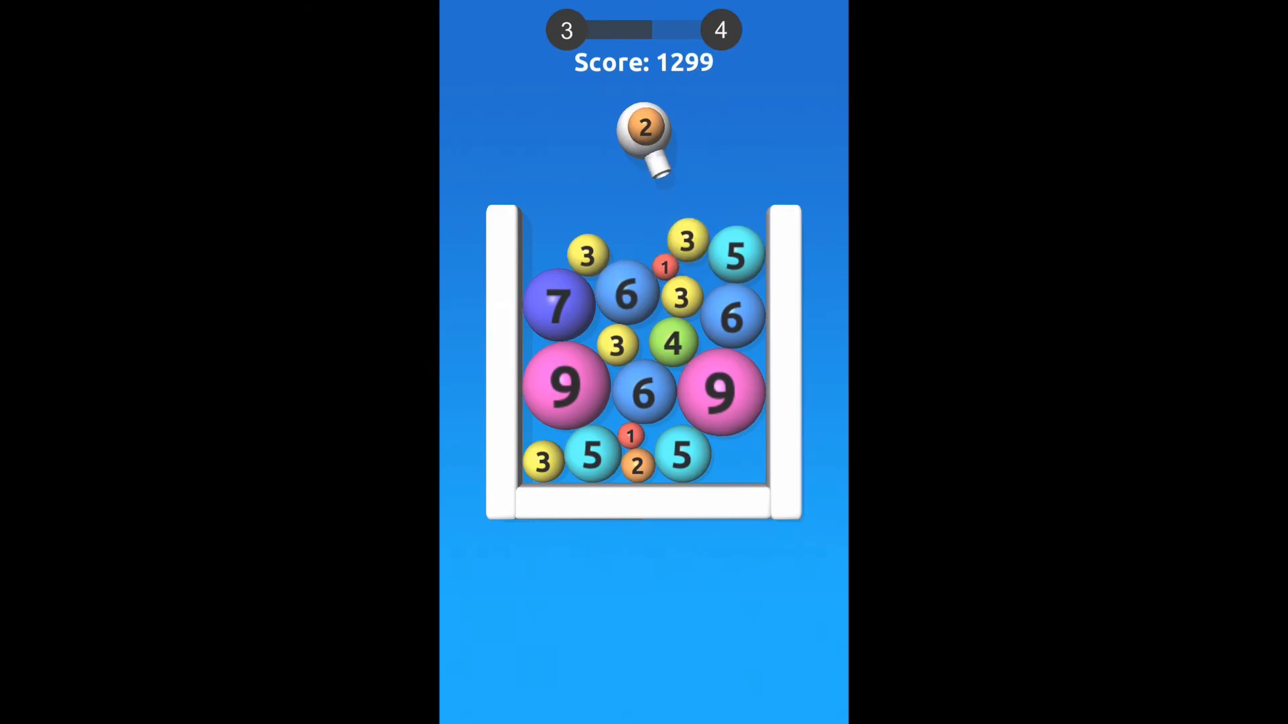
pyautogui.click(645, 131)
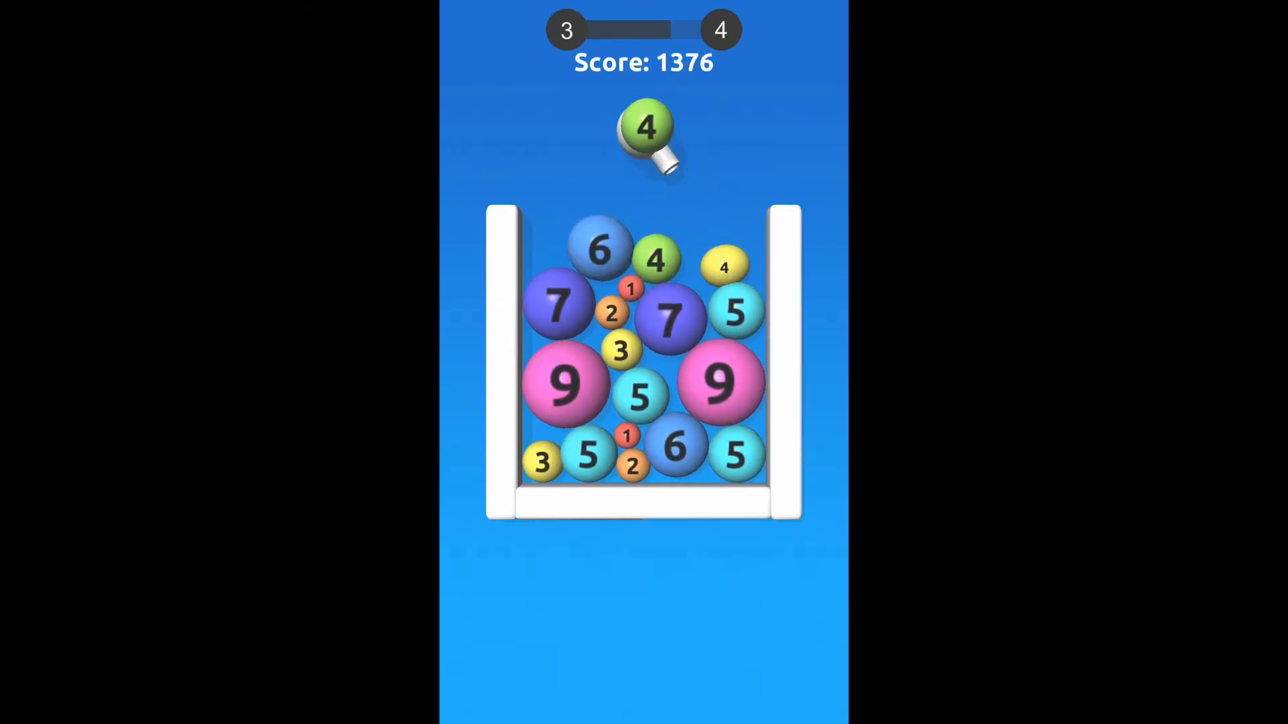
pyautogui.click(644, 132)
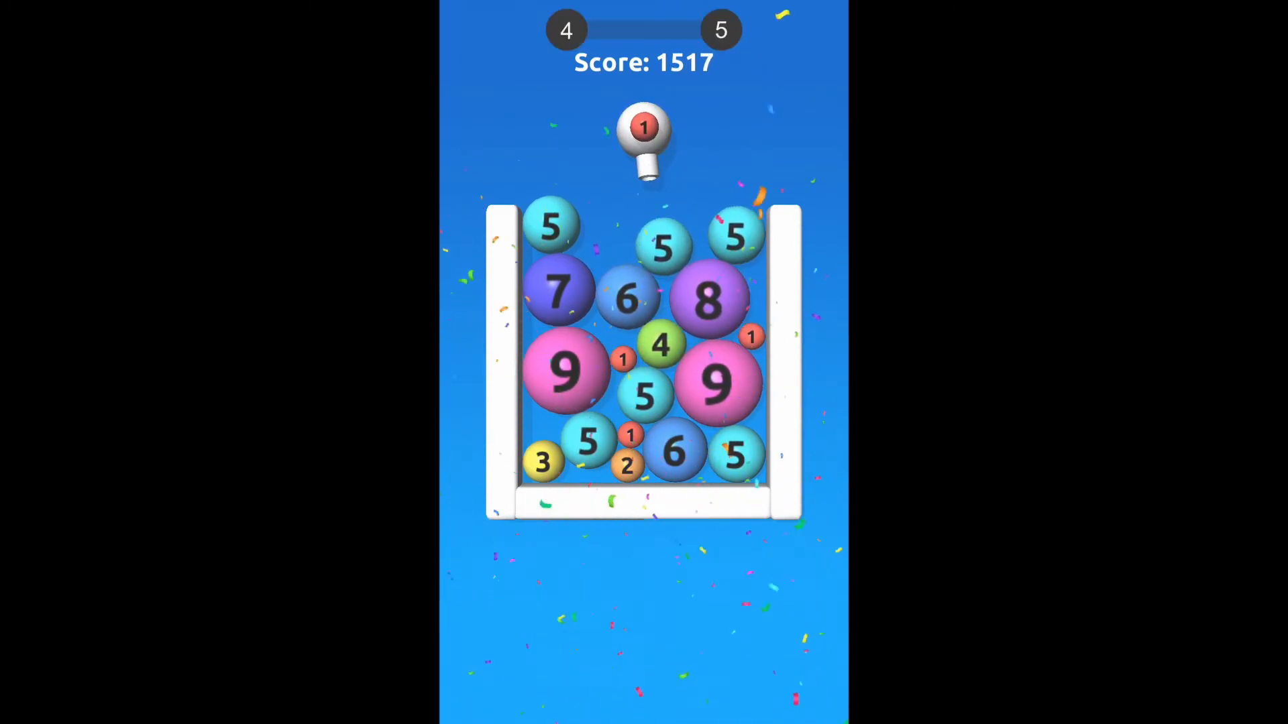
pyautogui.click(643, 132)
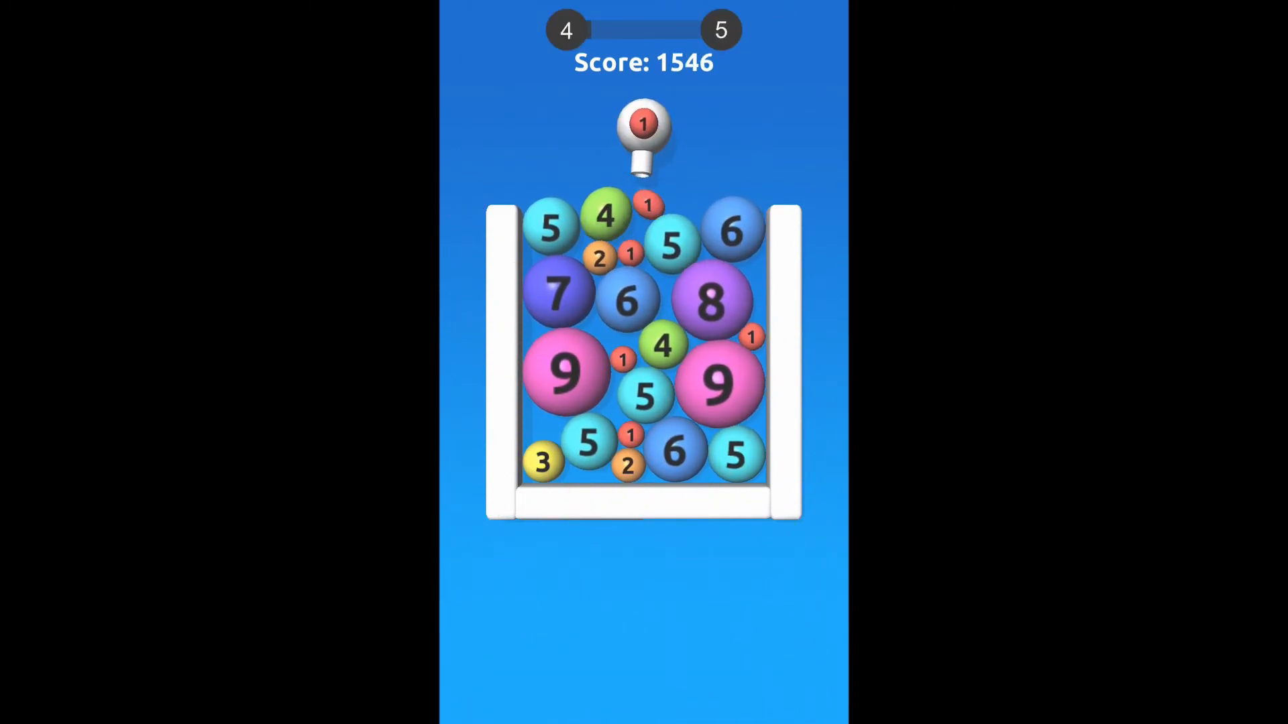